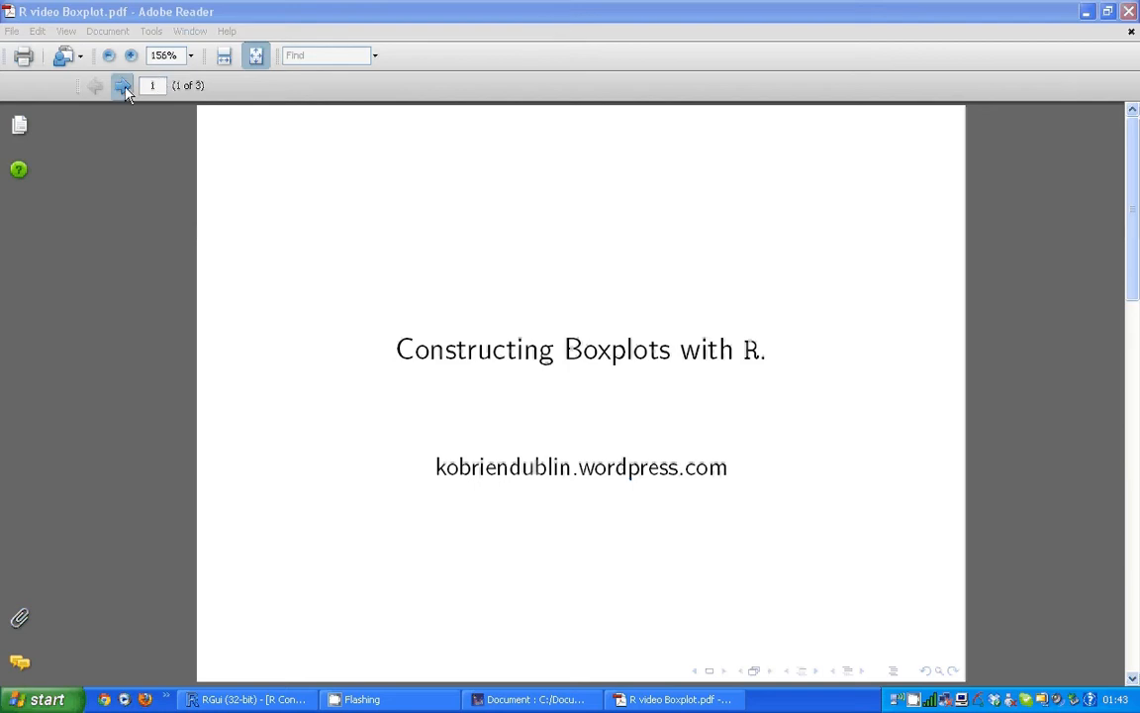
Advance the boxplot slides from the title page to slide 3 on outliers and whiskers
click(123, 85)
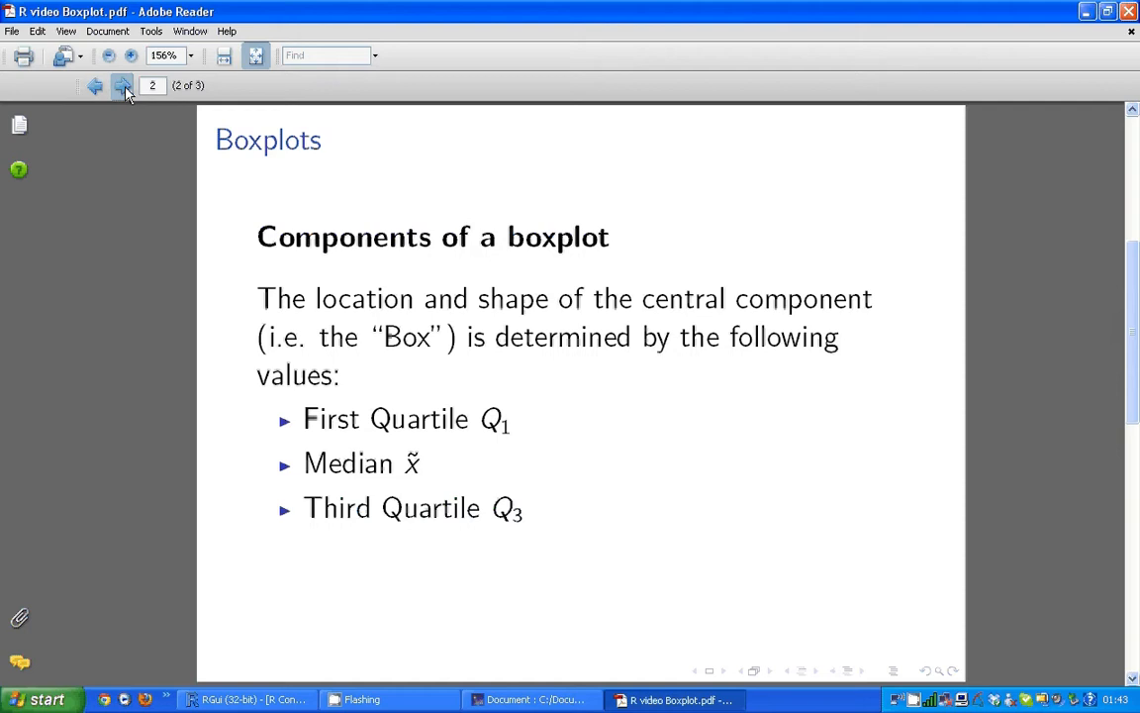
click(123, 85)
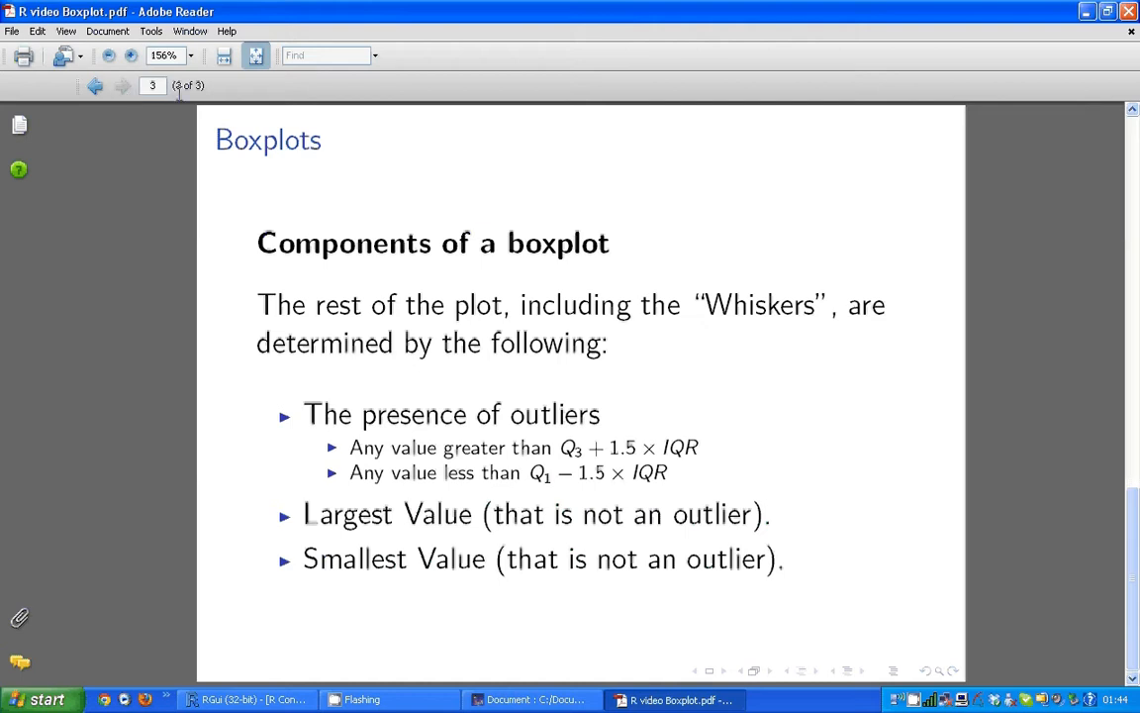
mouse_move(671, 447)
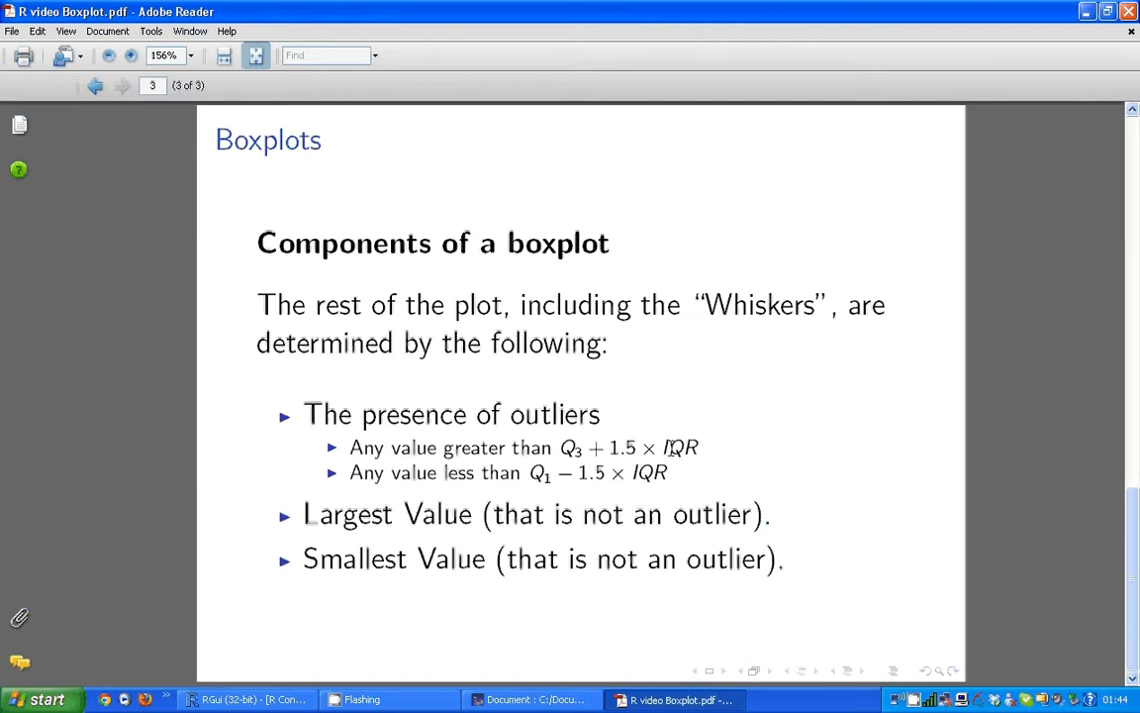
Leave the slides and bring the empty R console to the front
double_click(679, 448)
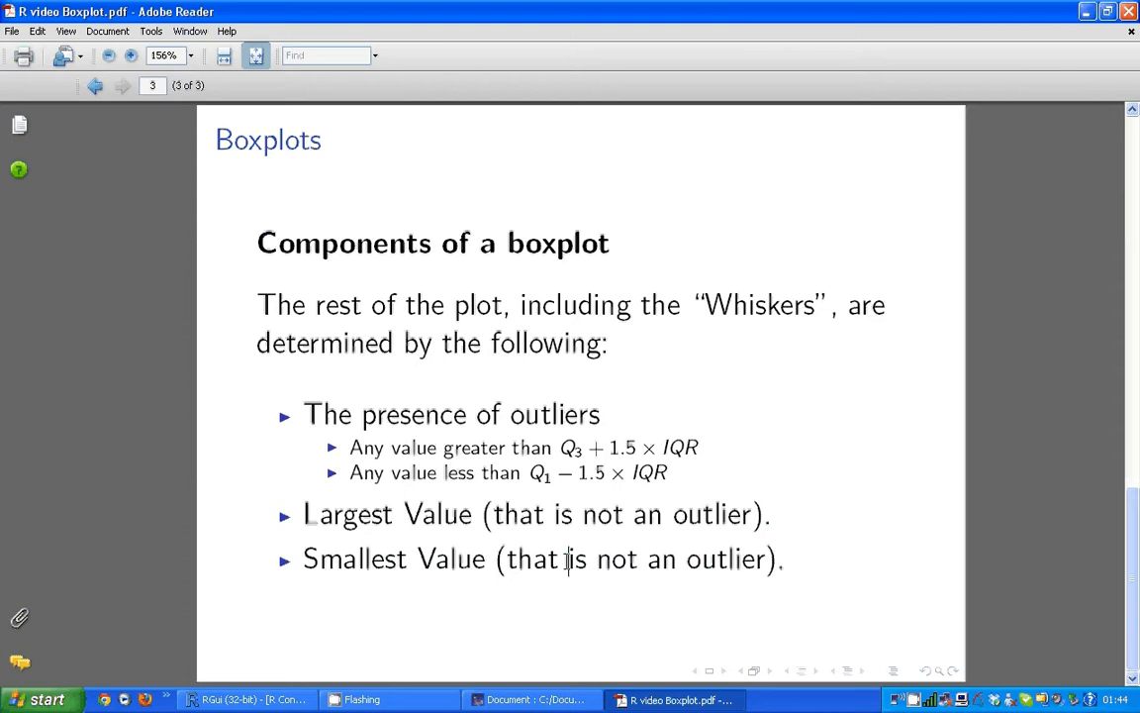
mouse_move(550, 673)
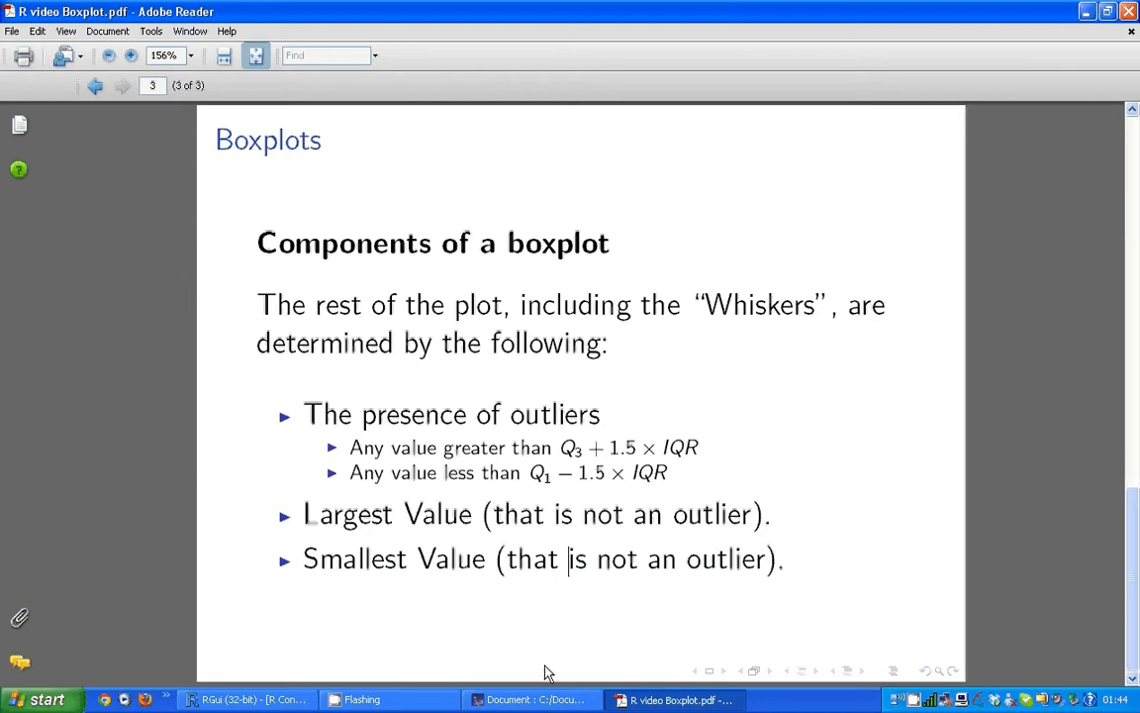
click(247, 699)
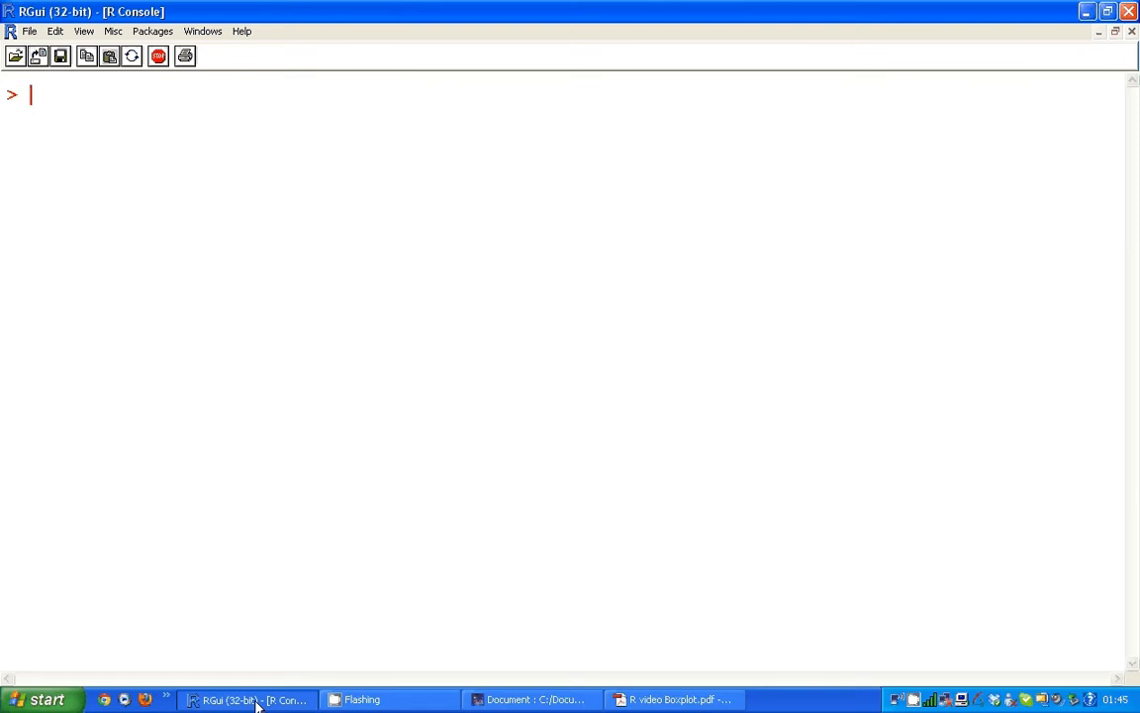
Attach the iris data set and enter boxplot(Sepal.Length) at the console
text(attach)
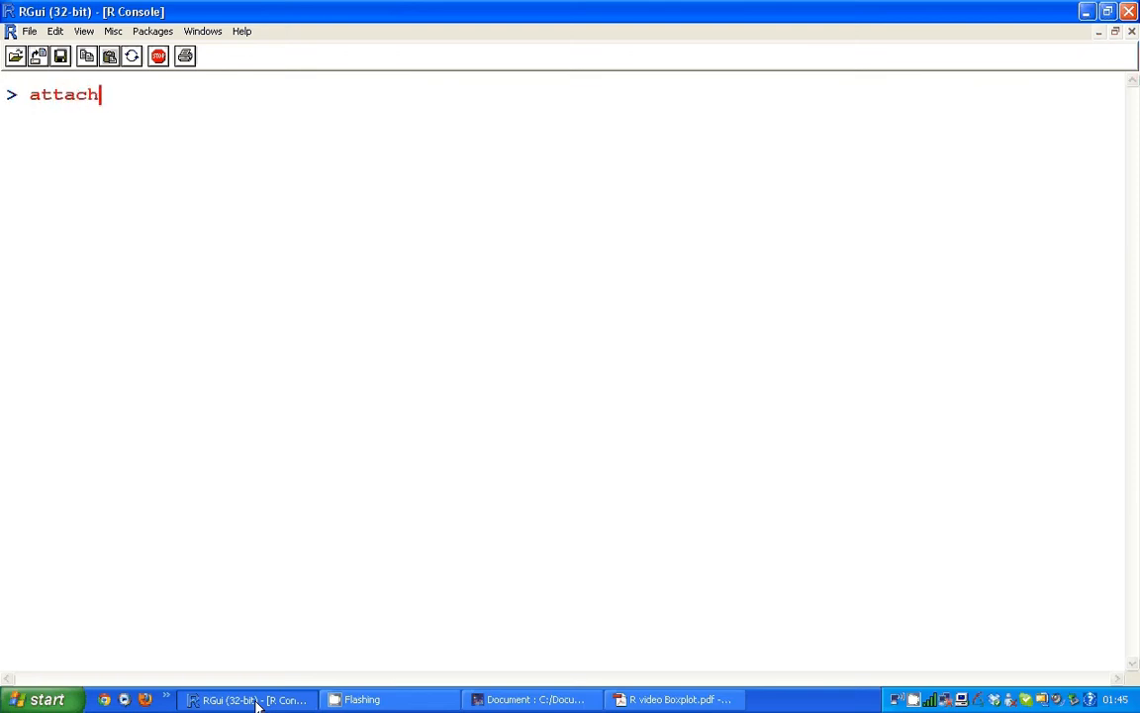
text((iris)
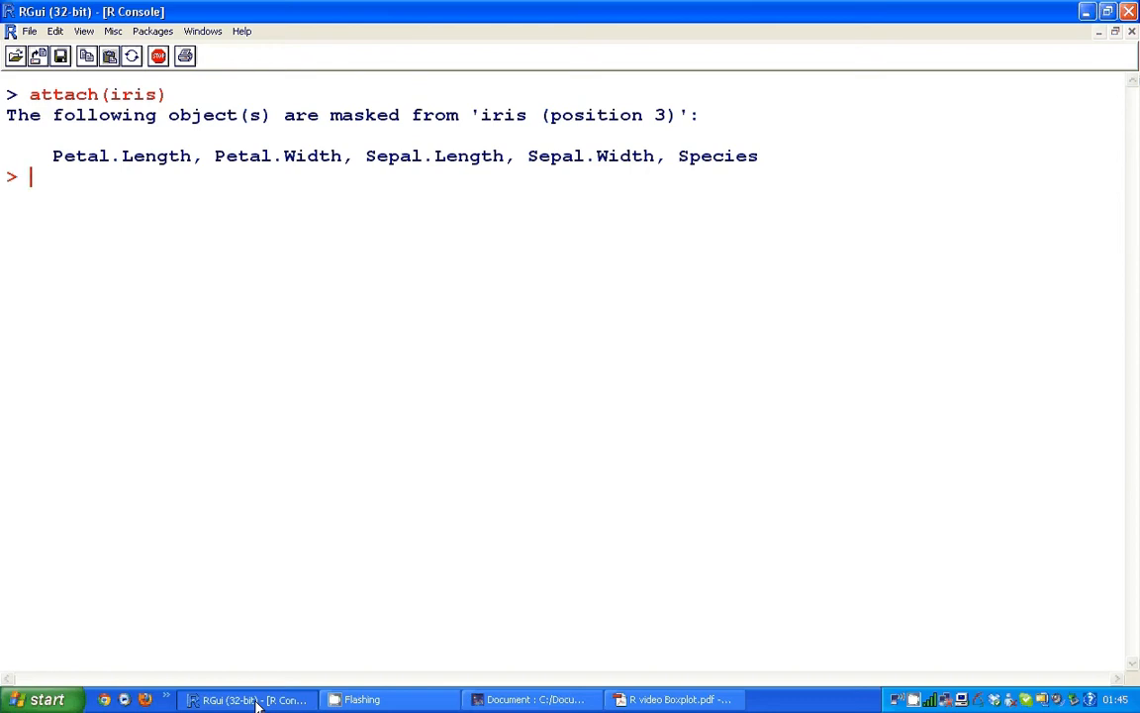
text(b)
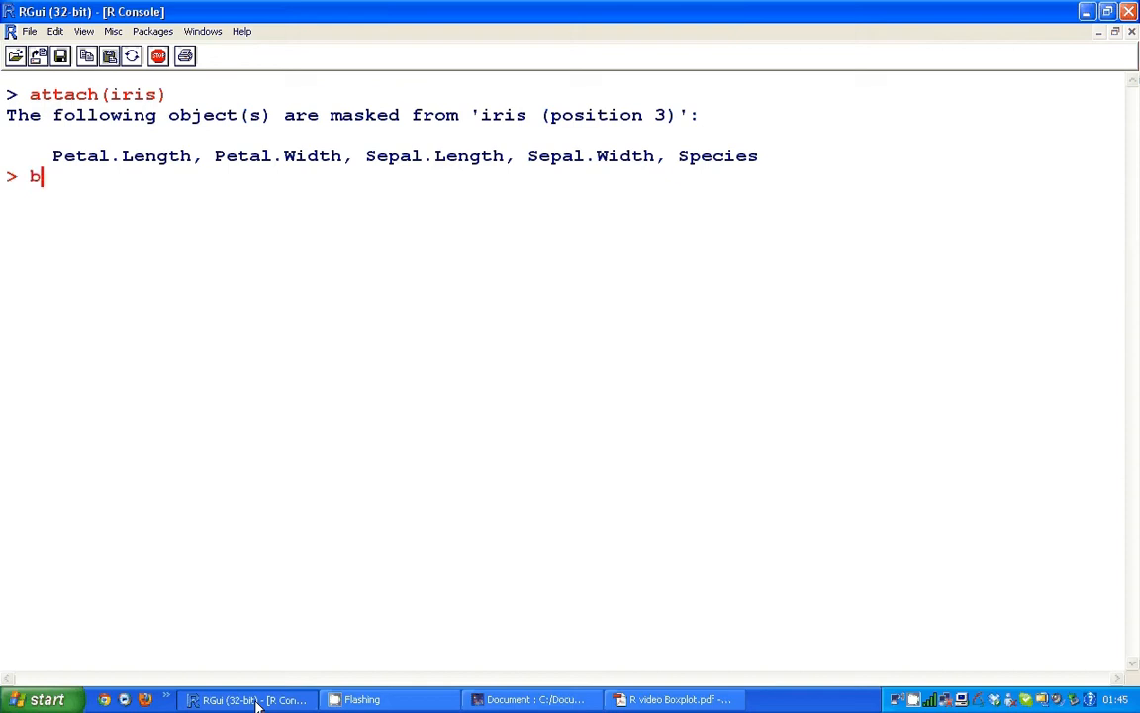
text(oxplot()
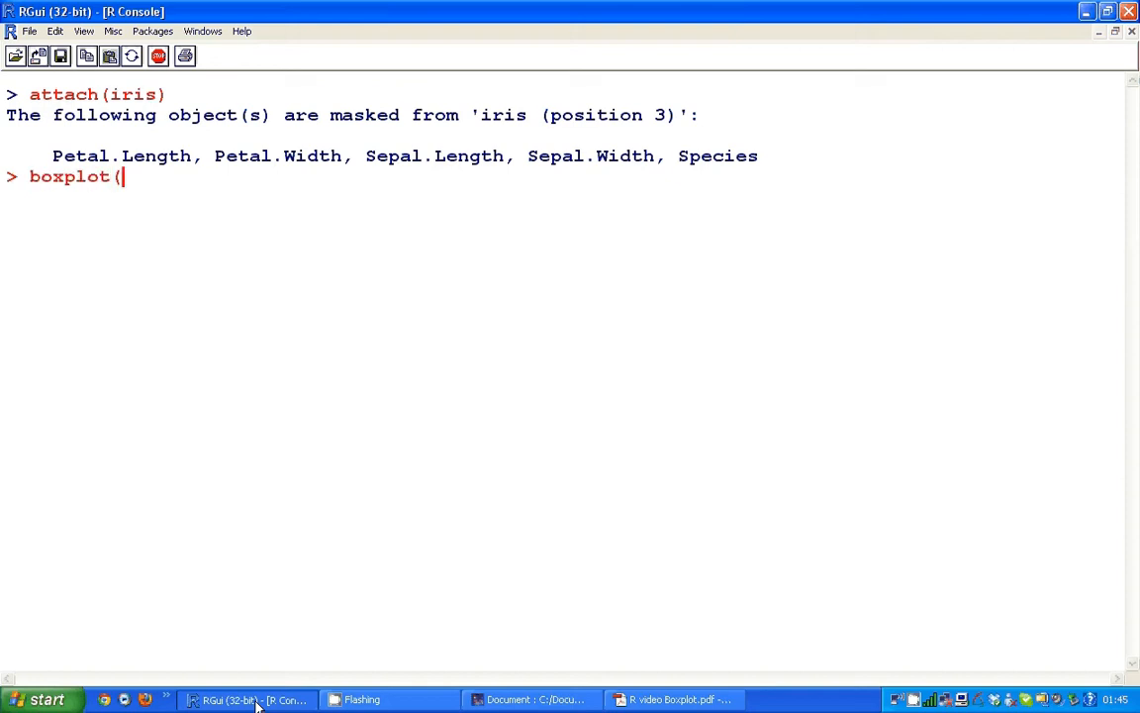
text(Sp)
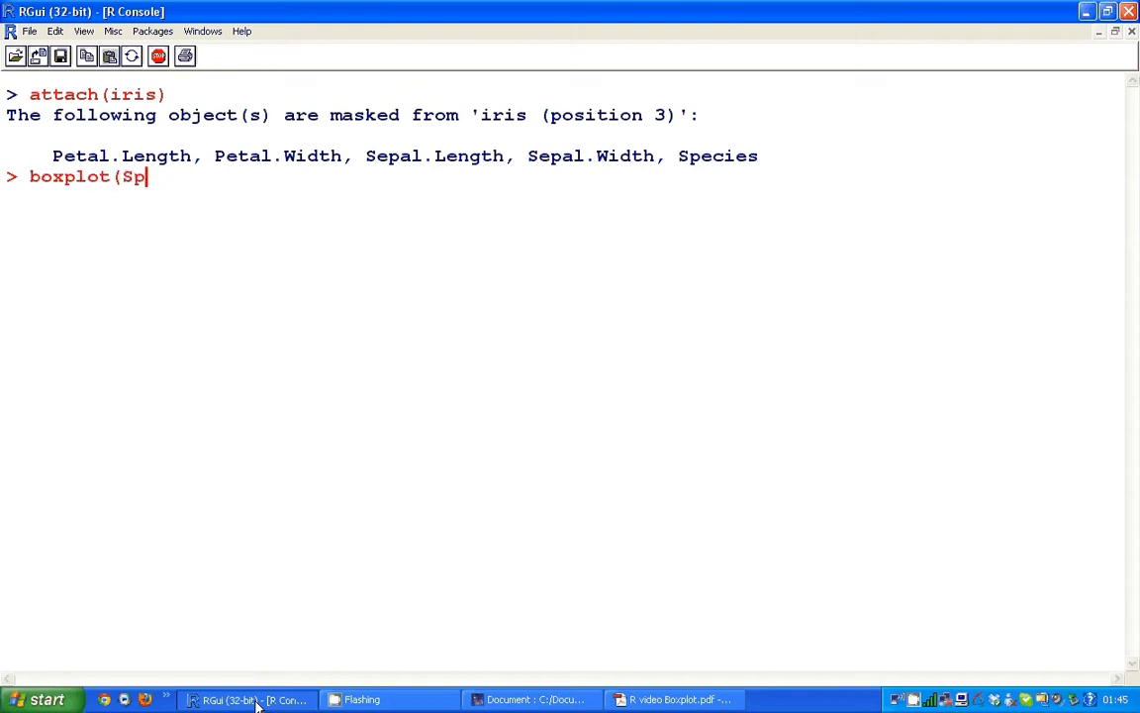
text(epa)
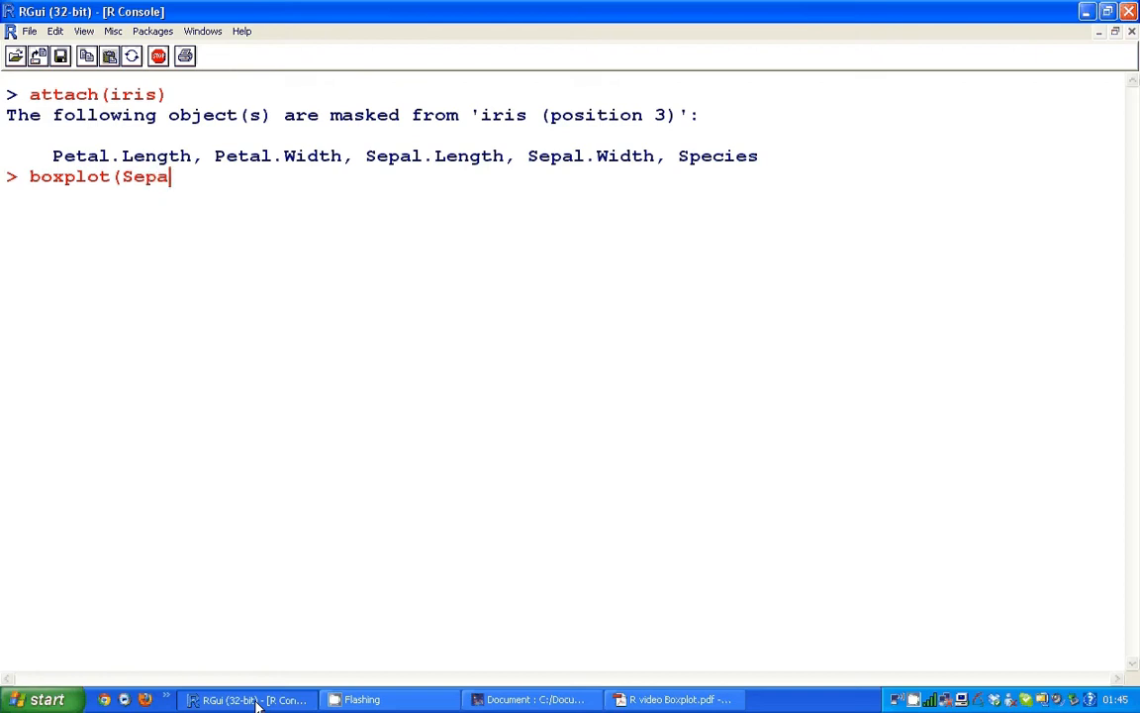
text(.Length)
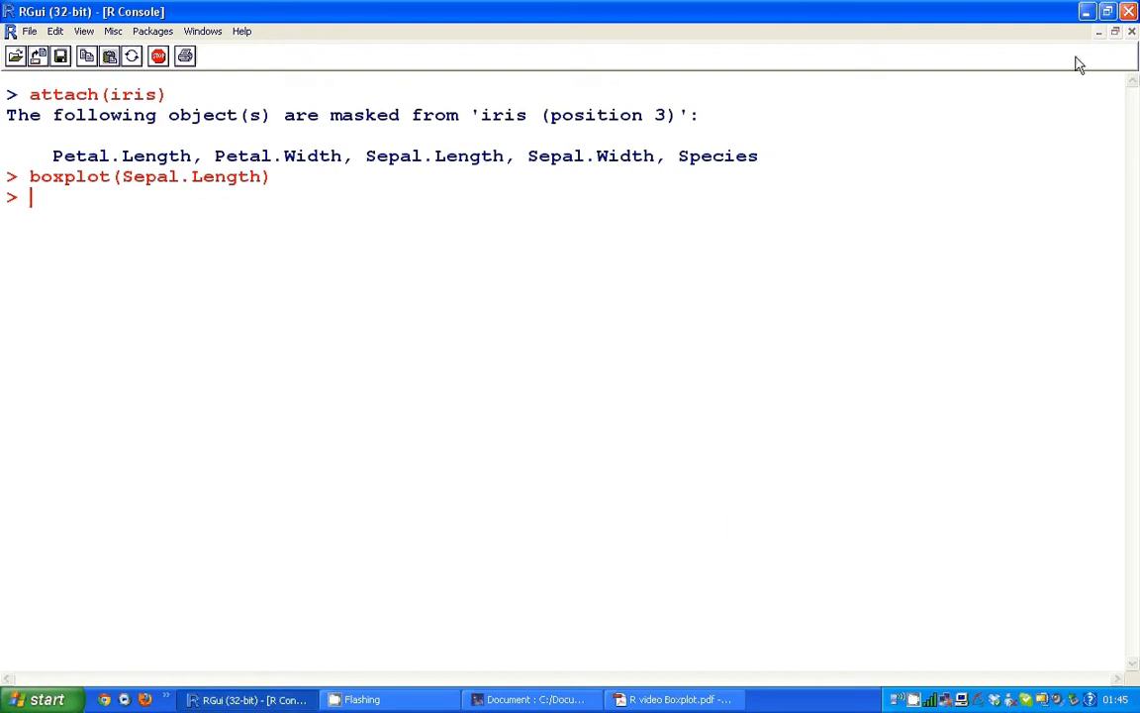
Run boxplot(Sepal.Length, horizontal=TRUE) and maximize the graphics window
key(Return)
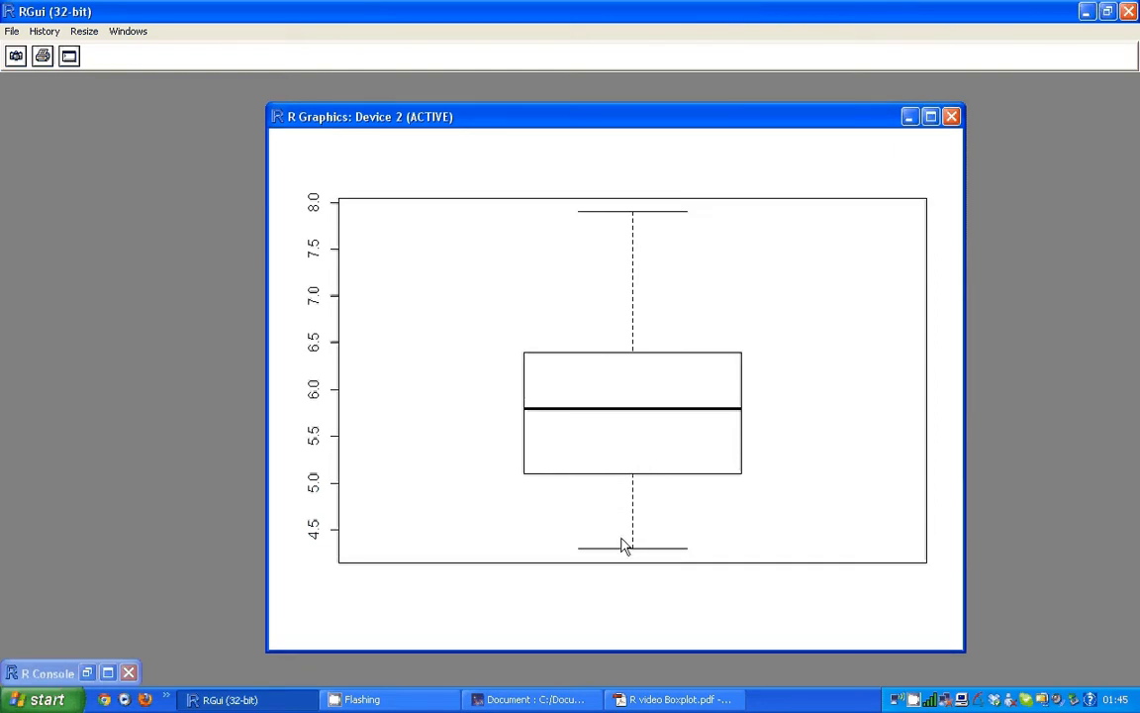
mouse_move(608, 582)
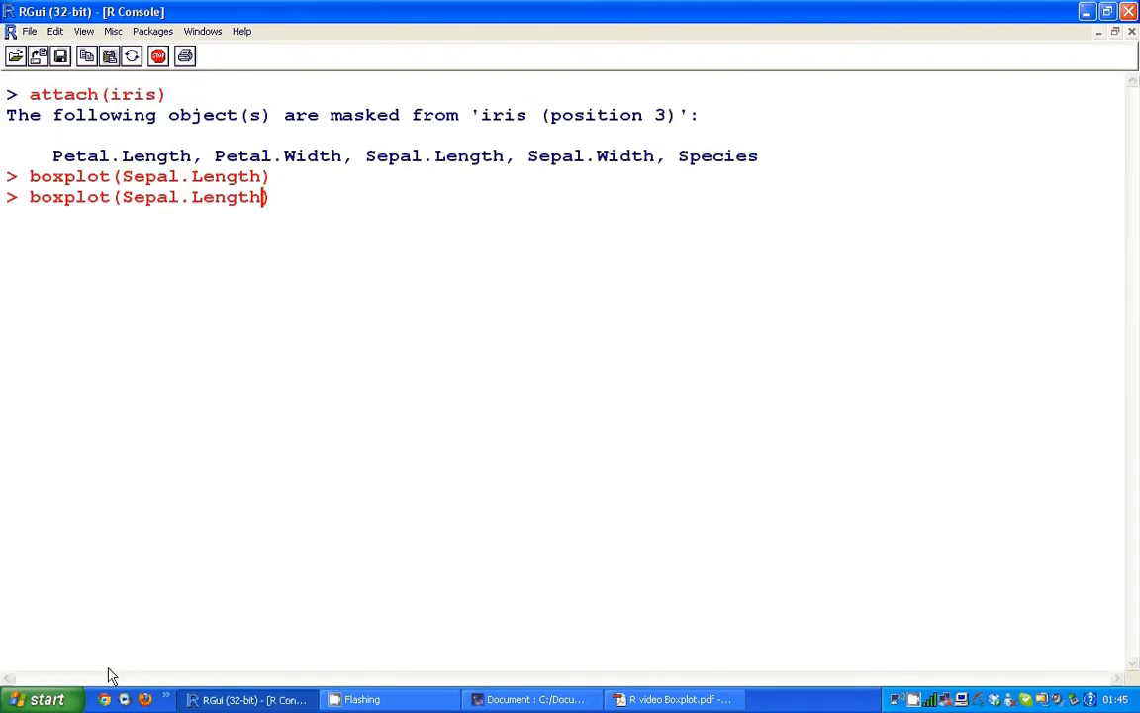
text(,)
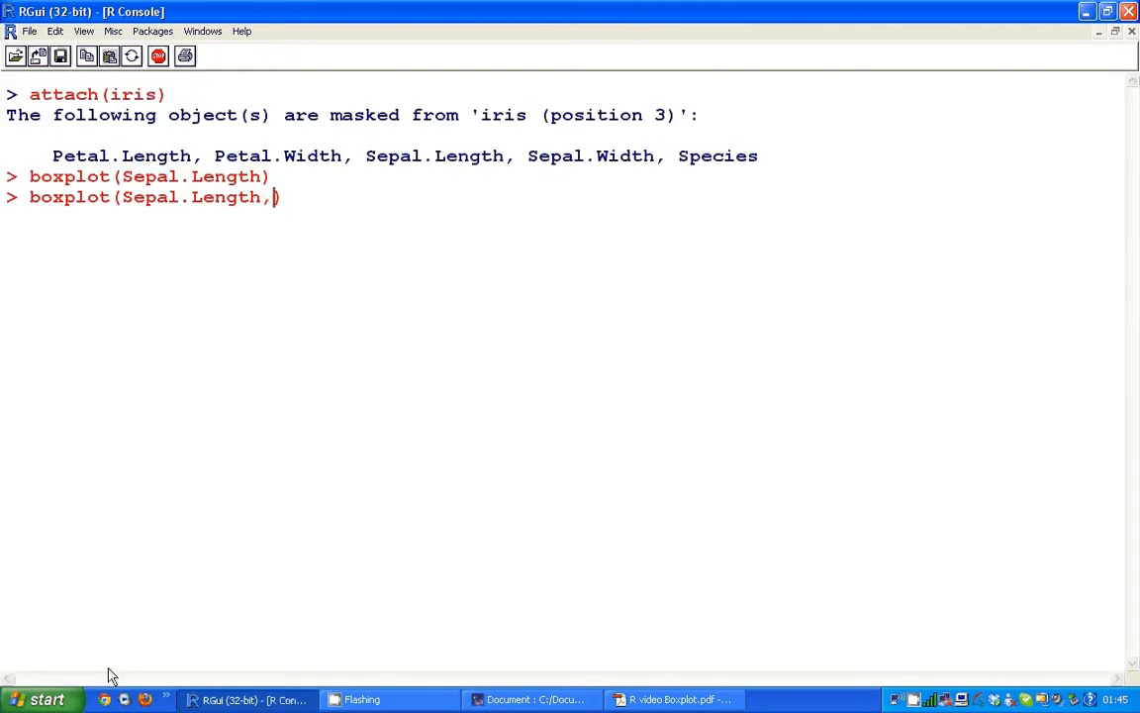
text(horizontal=TRUE)
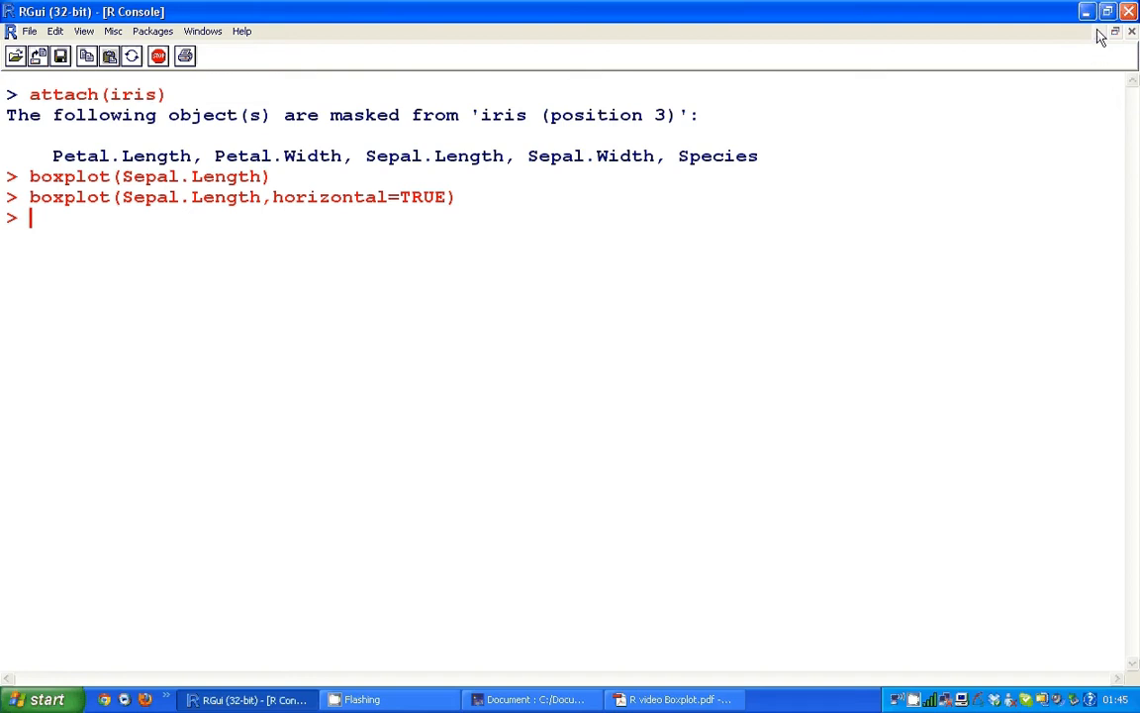
key(Return)
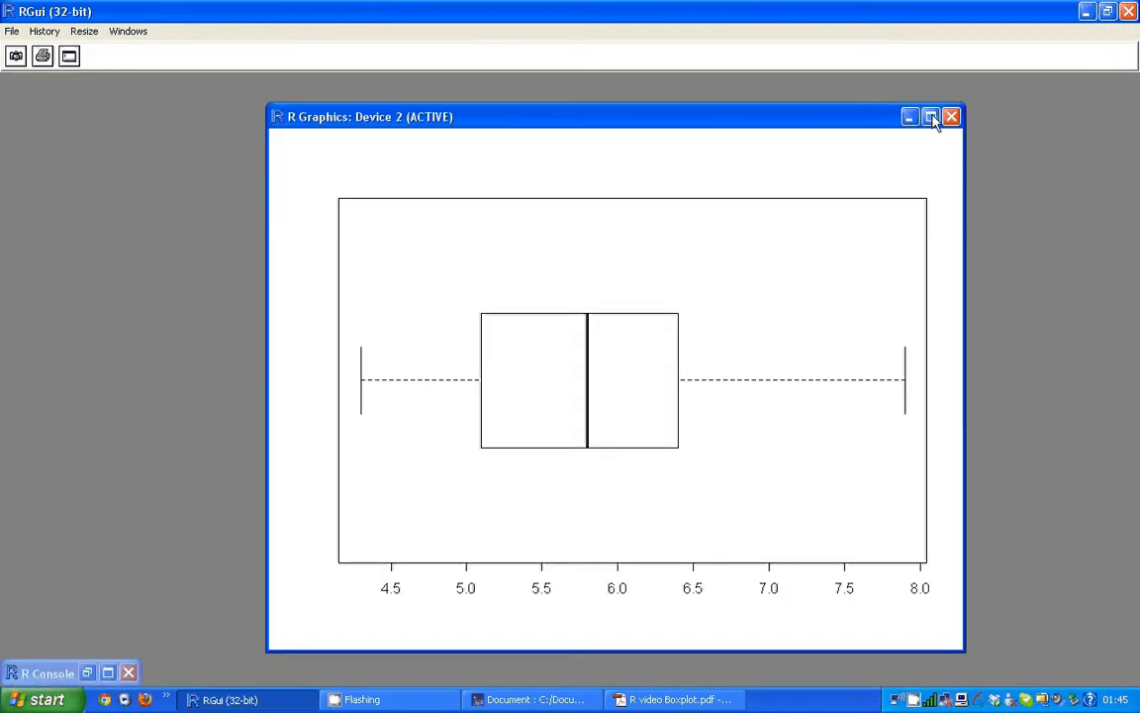
click(930, 115)
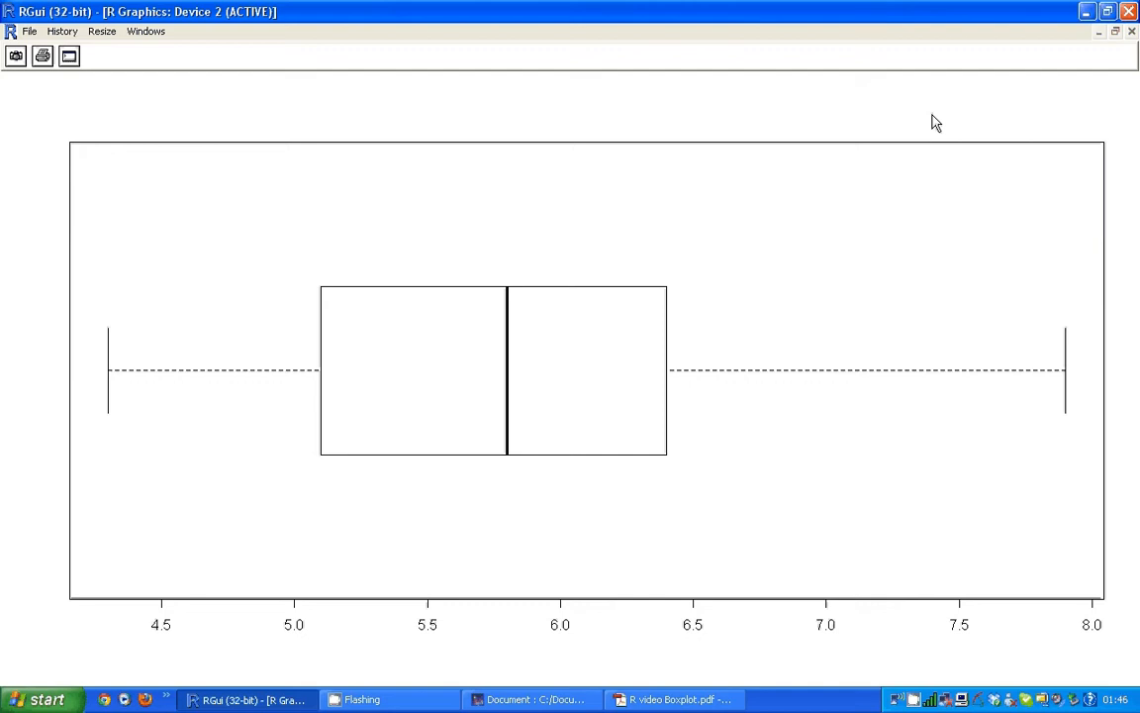
mouse_move(1097, 40)
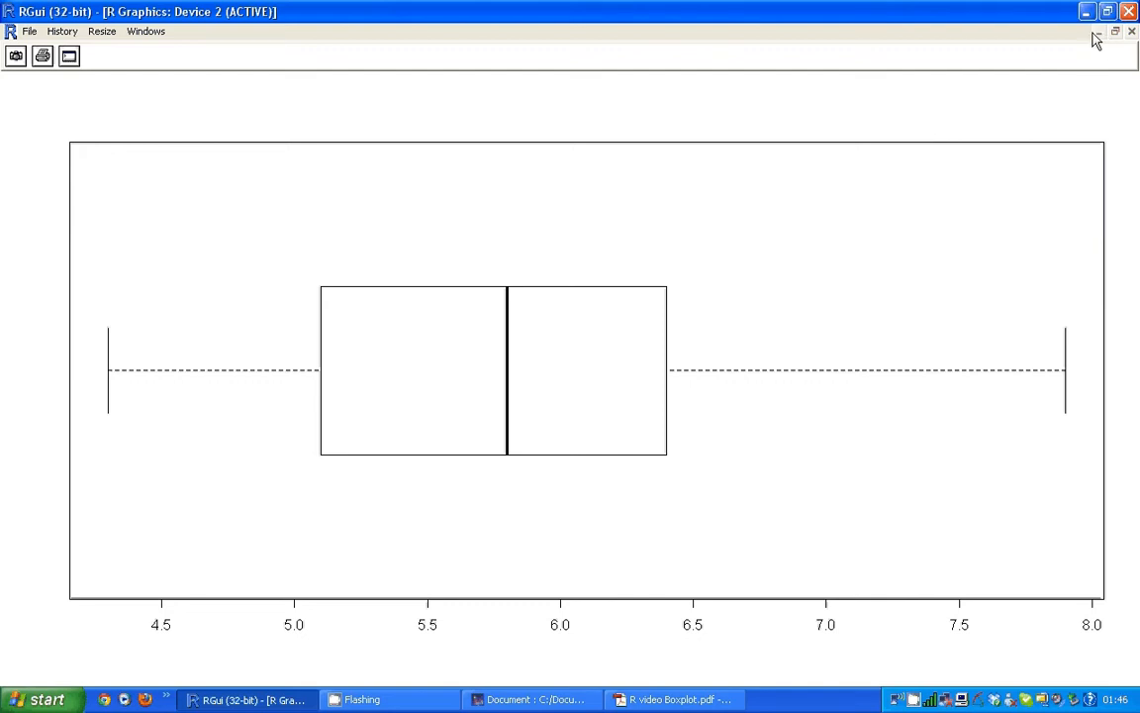
mouse_move(117, 394)
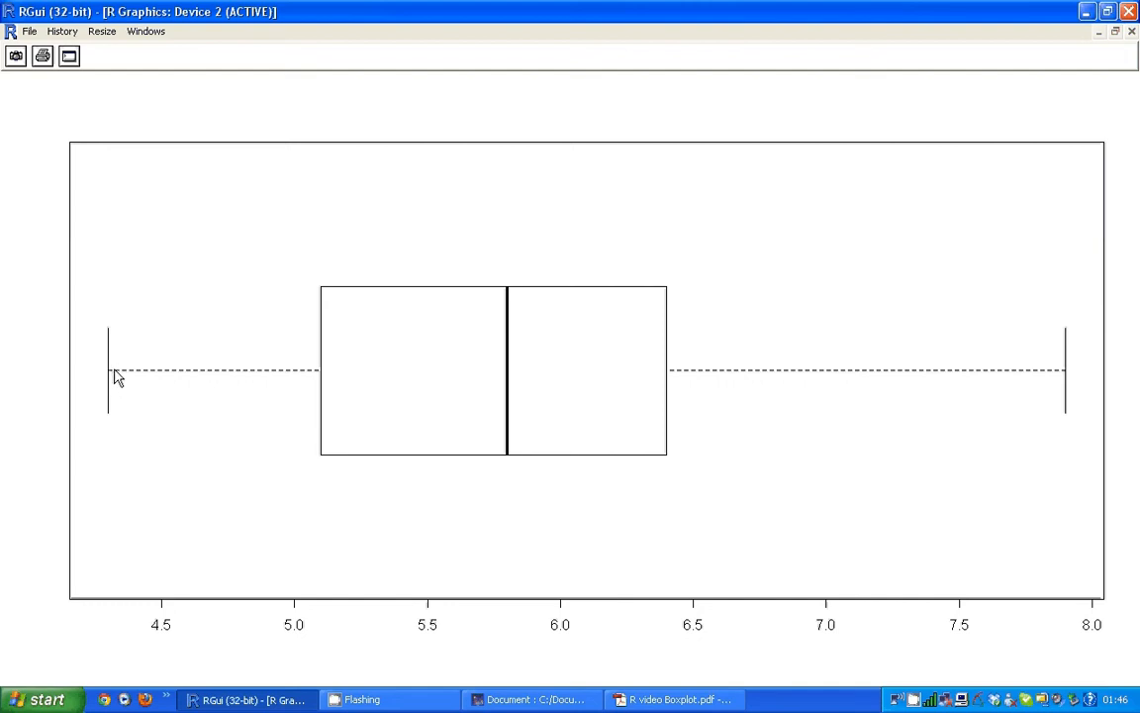
mouse_move(88, 386)
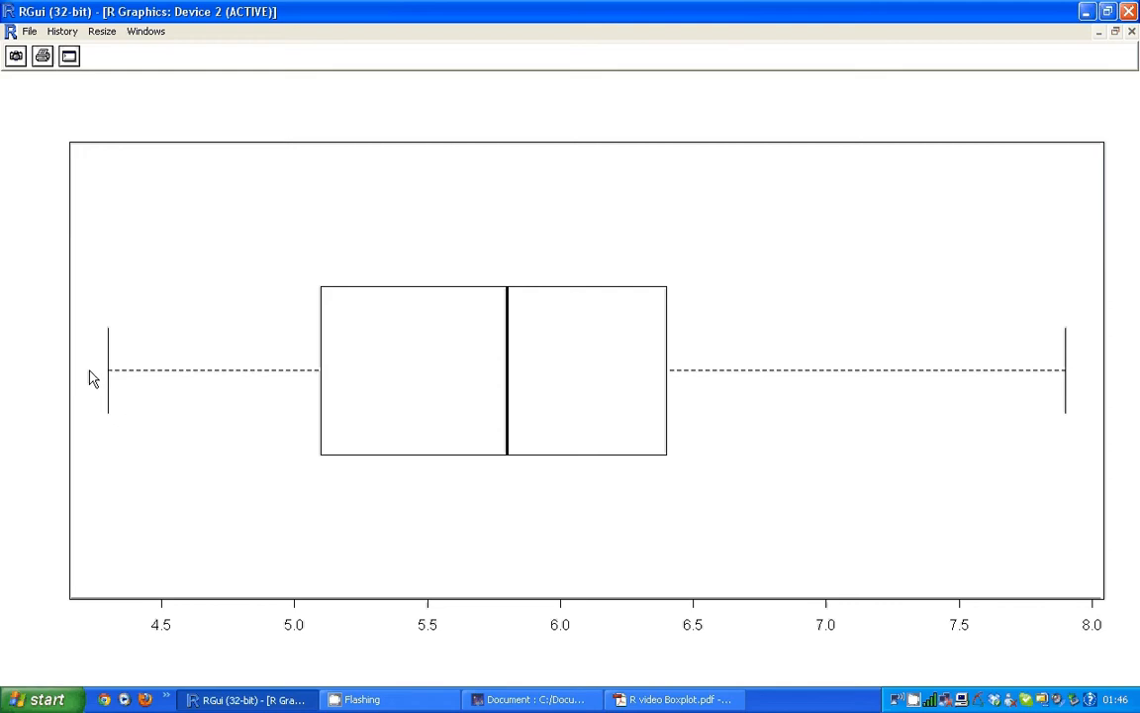
mouse_move(109, 345)
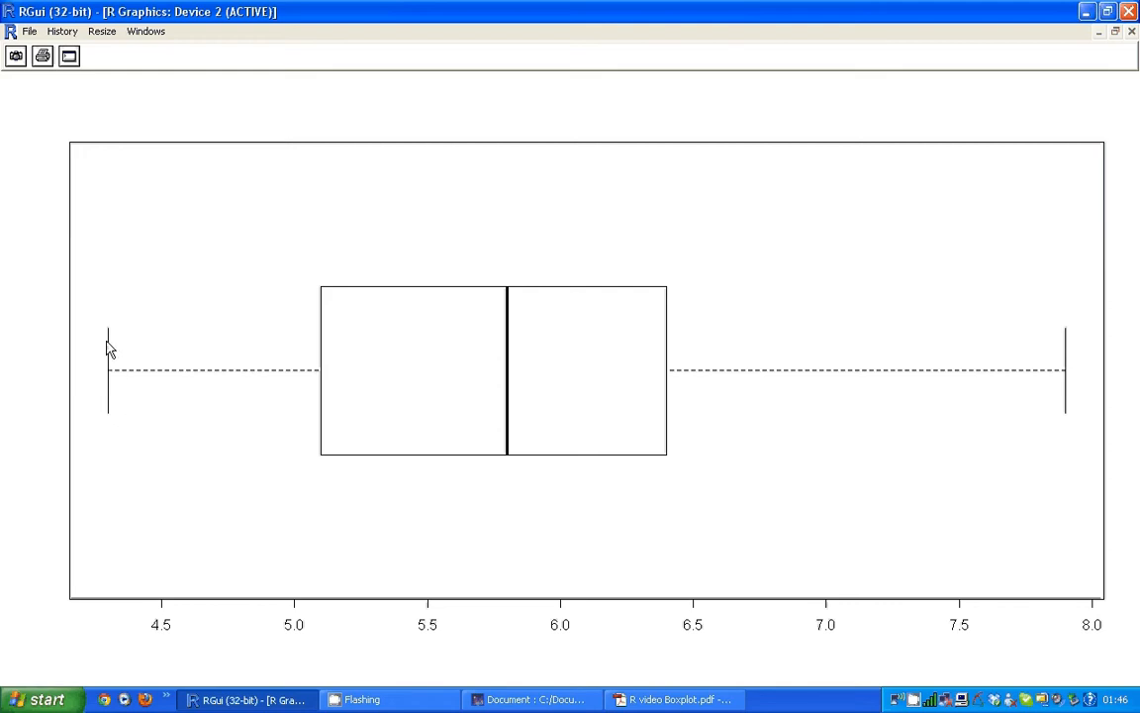
mouse_move(164, 416)
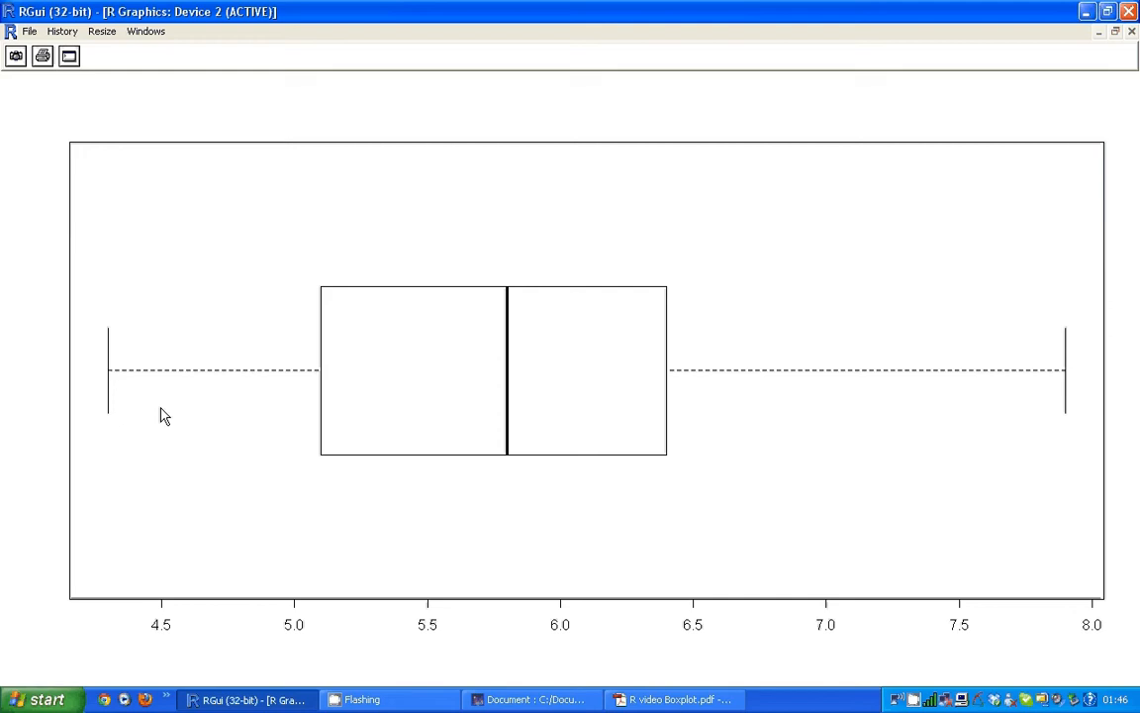
mouse_move(681, 455)
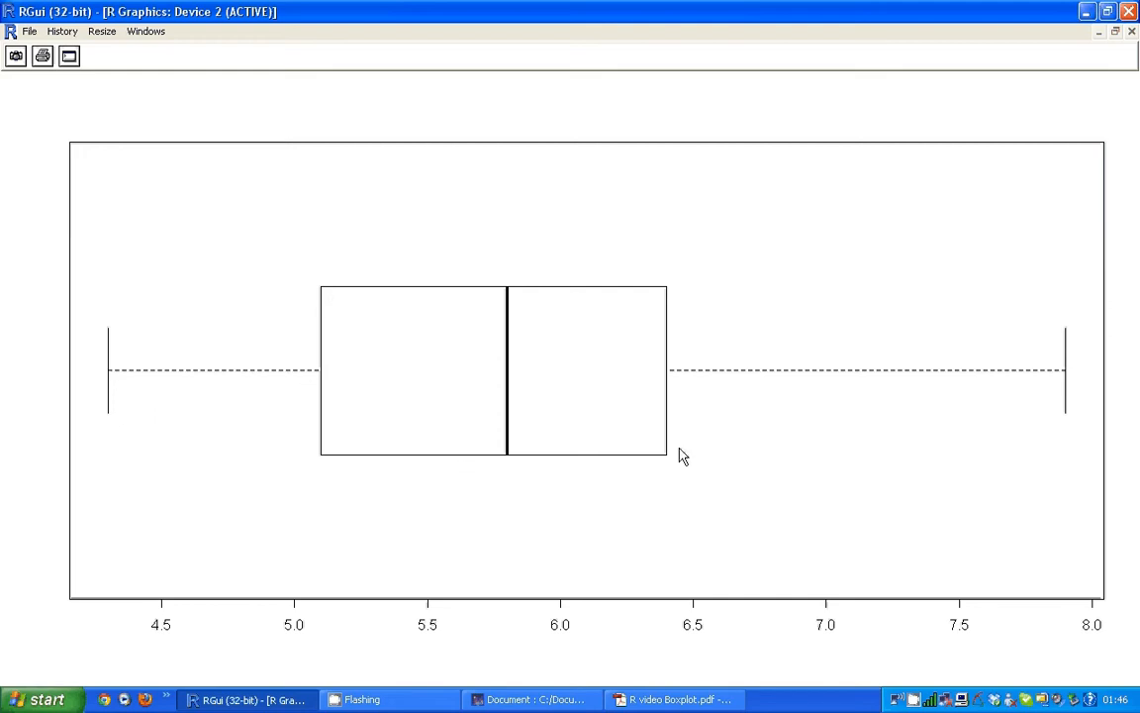
mouse_move(325, 384)
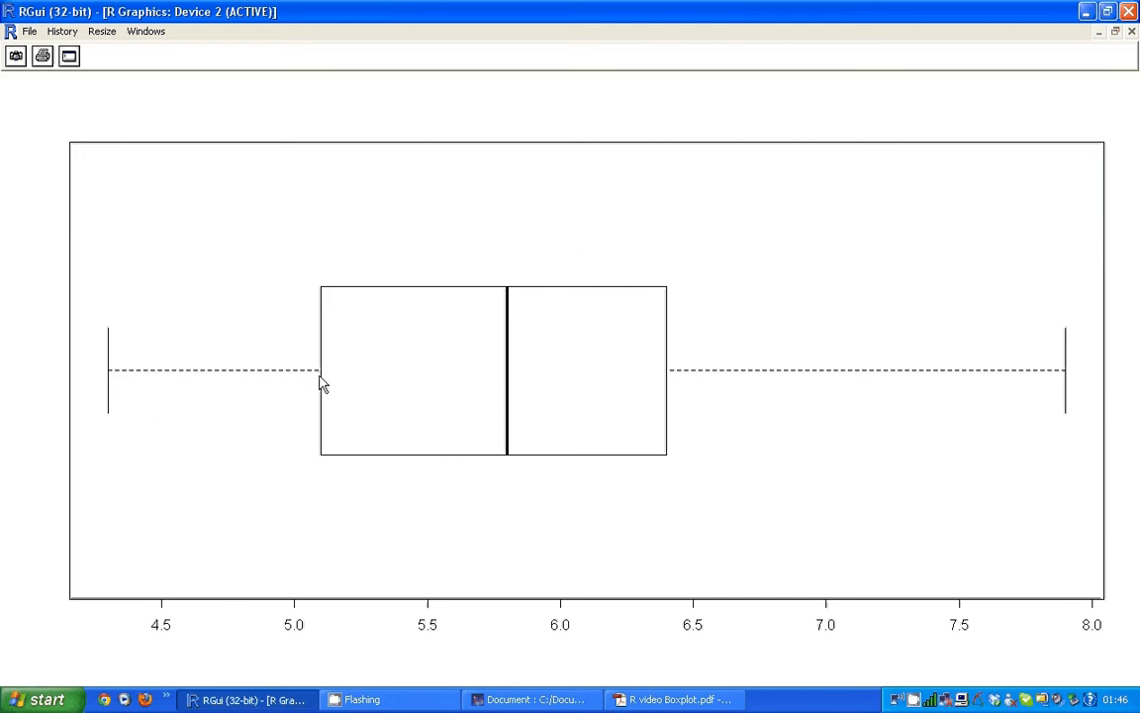
mouse_move(663, 366)
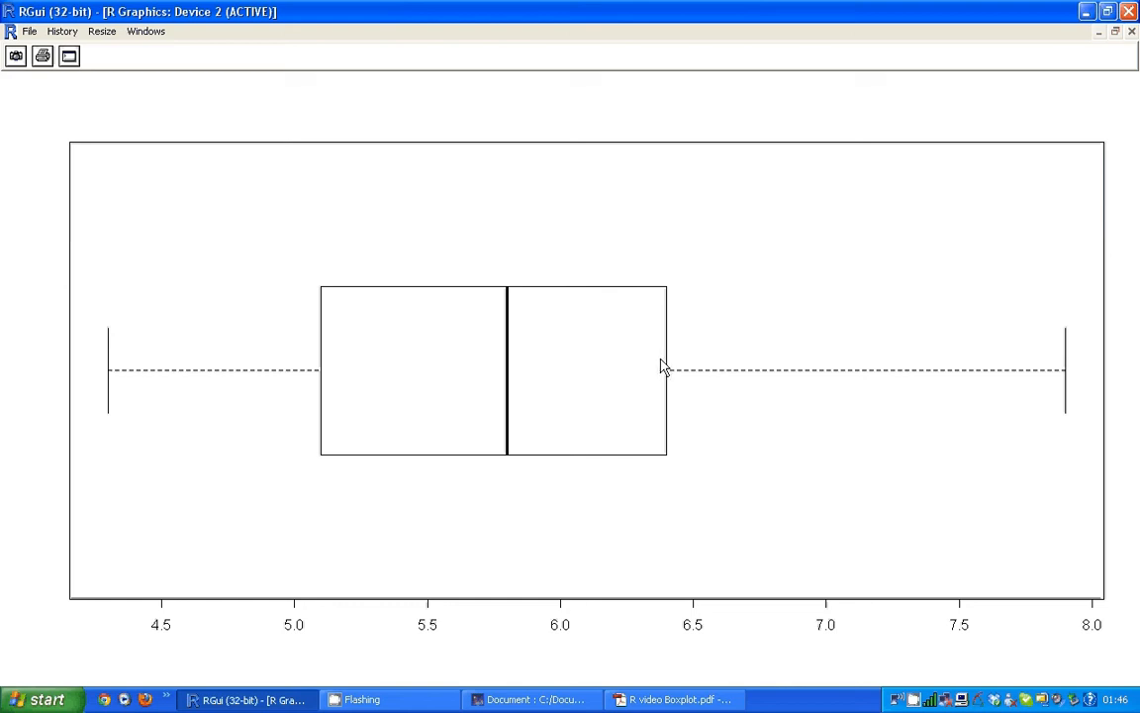
mouse_move(515, 366)
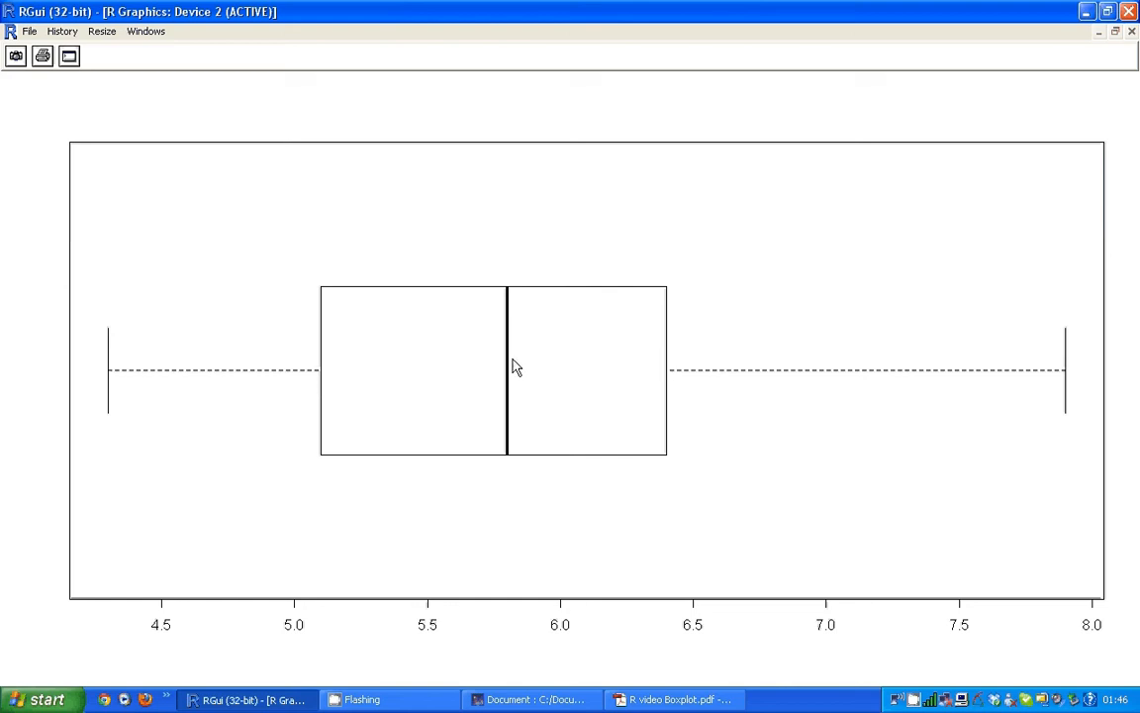
mouse_move(675, 384)
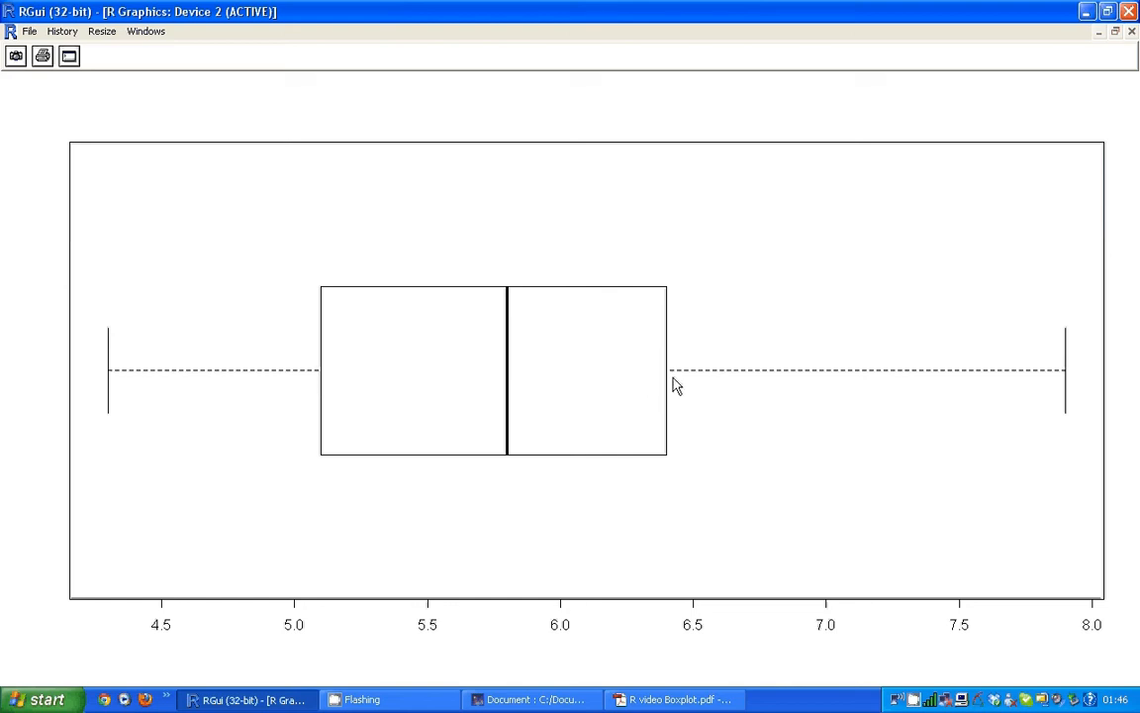
mouse_move(1077, 315)
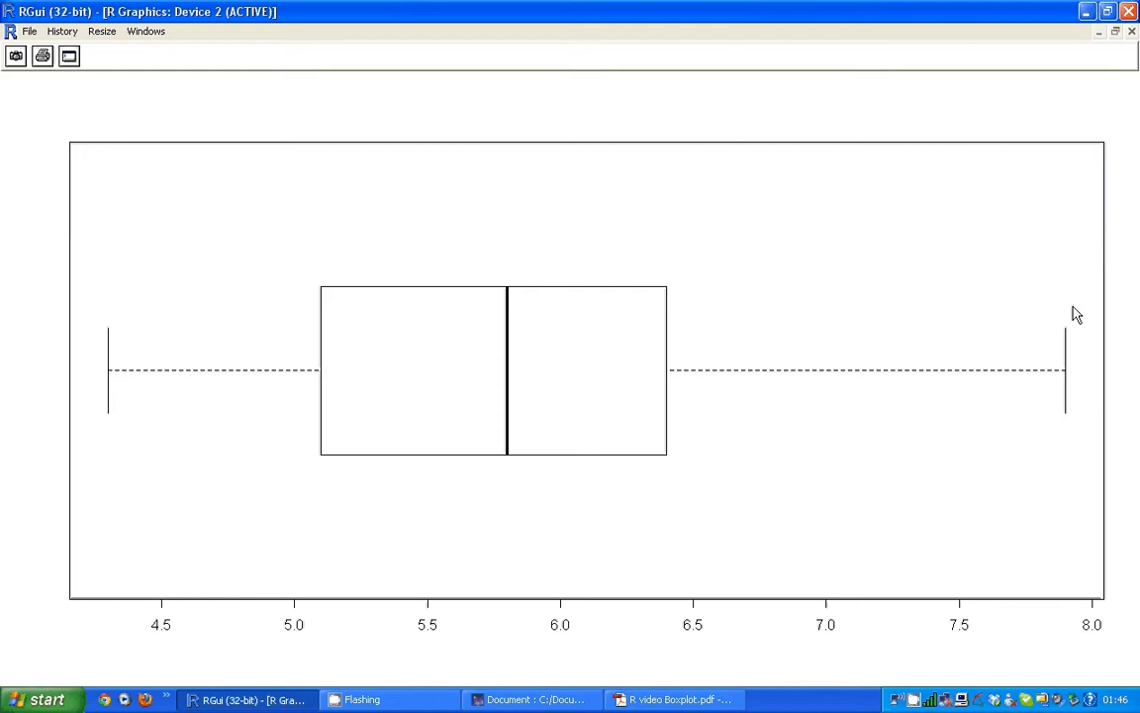
mouse_move(1081, 386)
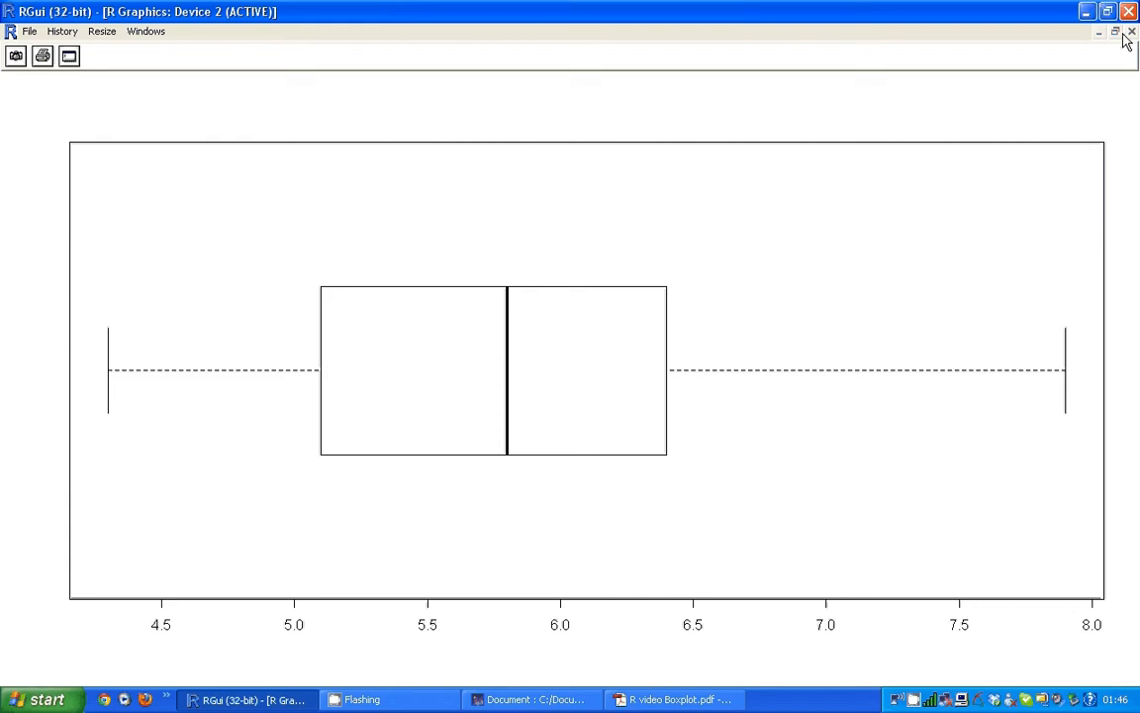
Minimize the graphics window after viewing the horizontal Sepal.Length boxplot
click(1099, 32)
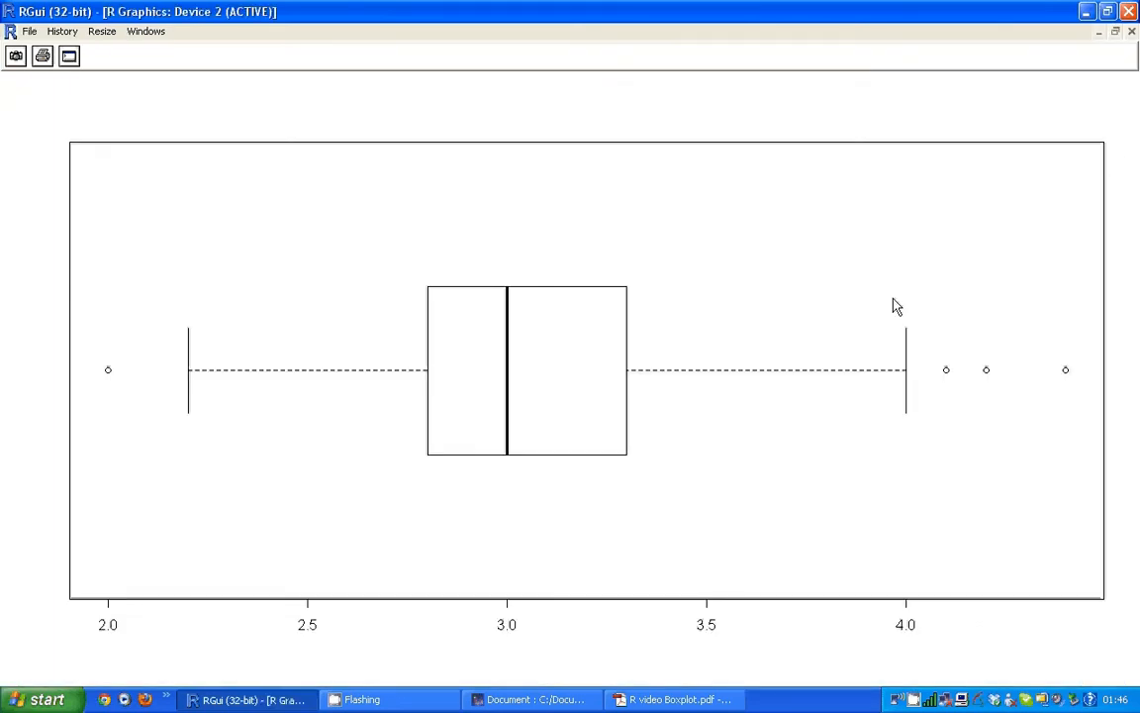
mouse_move(111, 380)
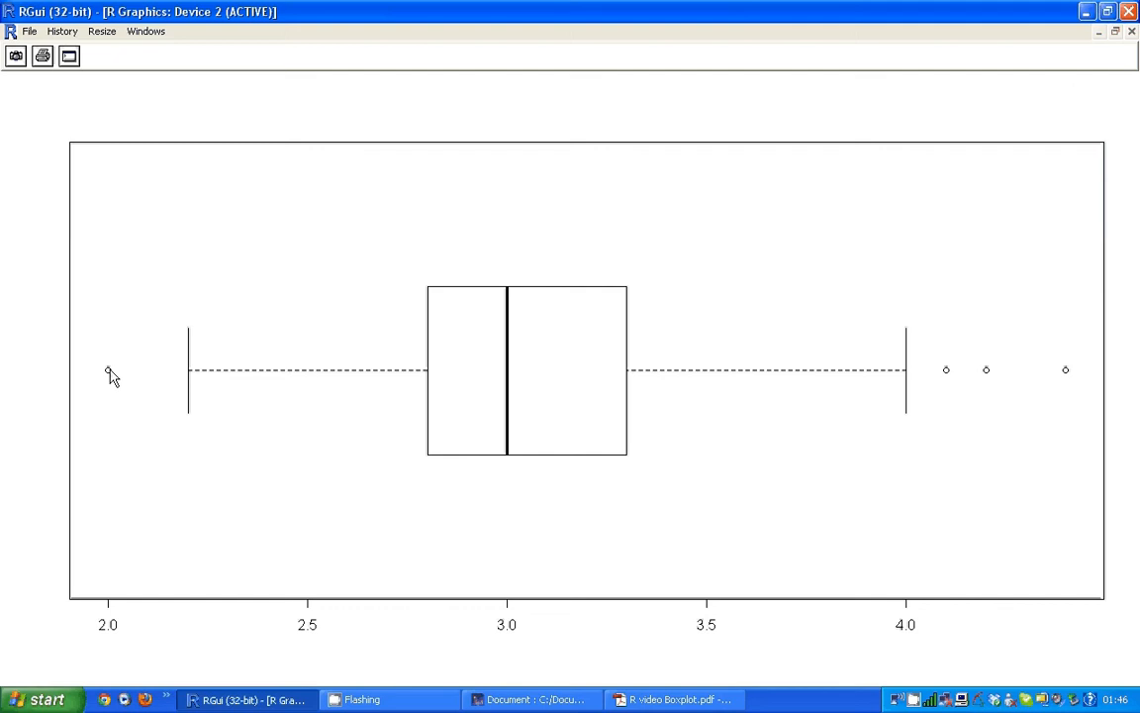
mouse_move(192, 341)
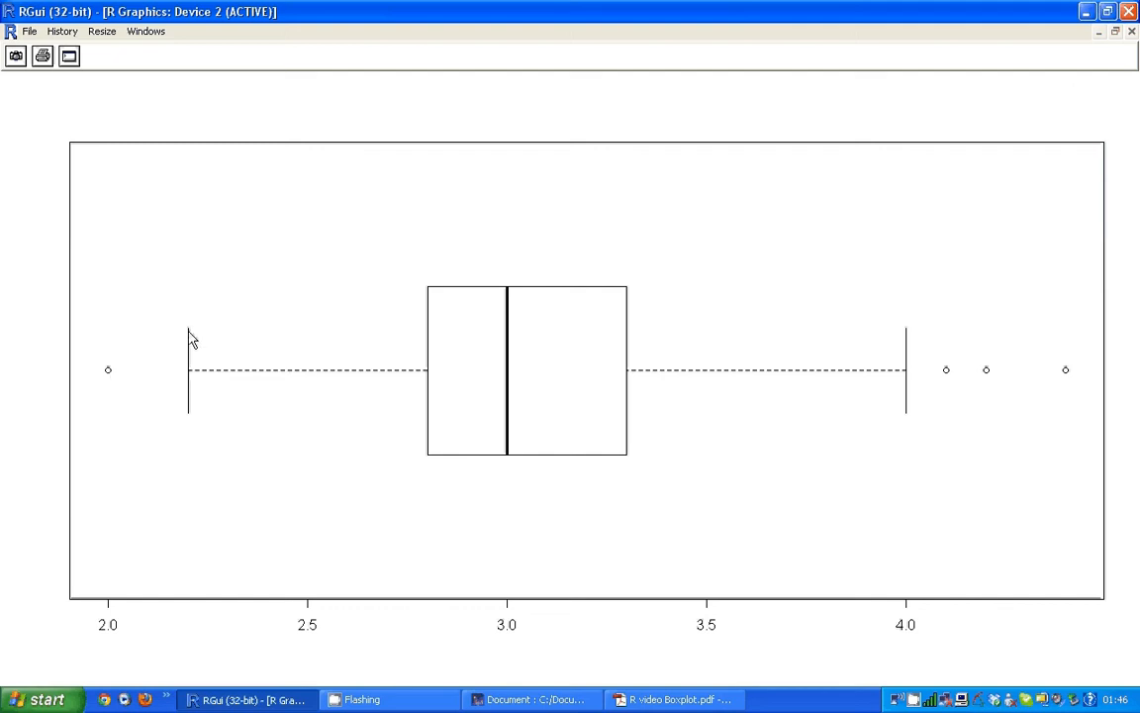
mouse_move(194, 413)
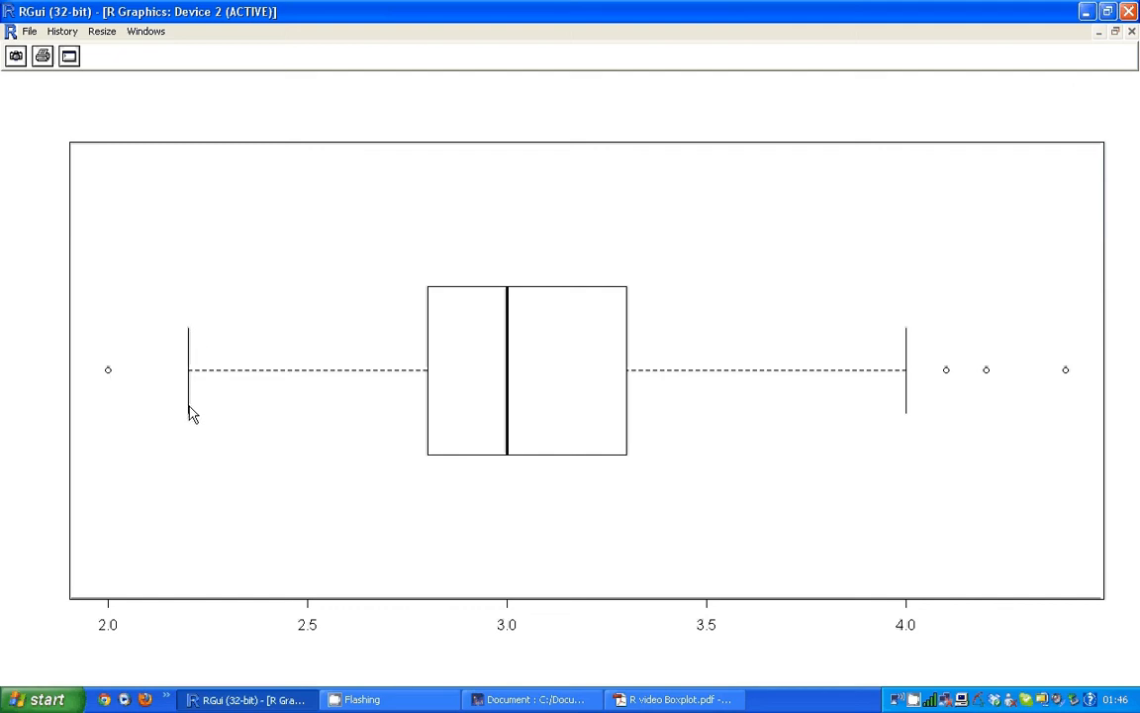
mouse_move(194, 340)
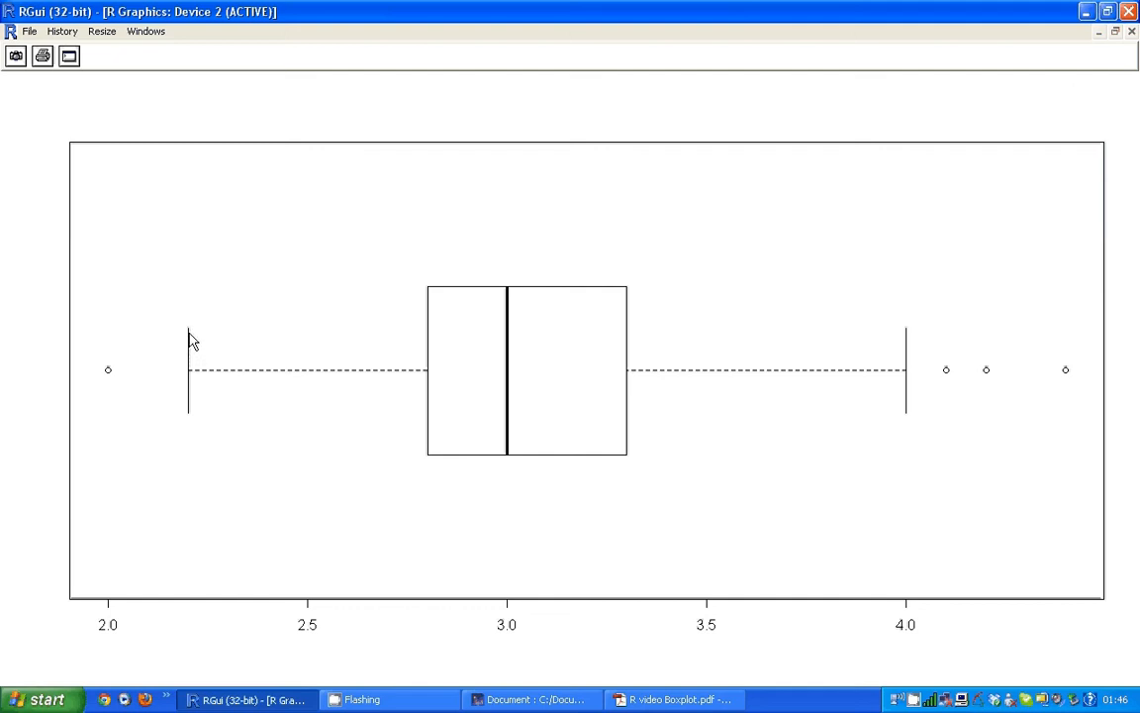
mouse_move(966, 384)
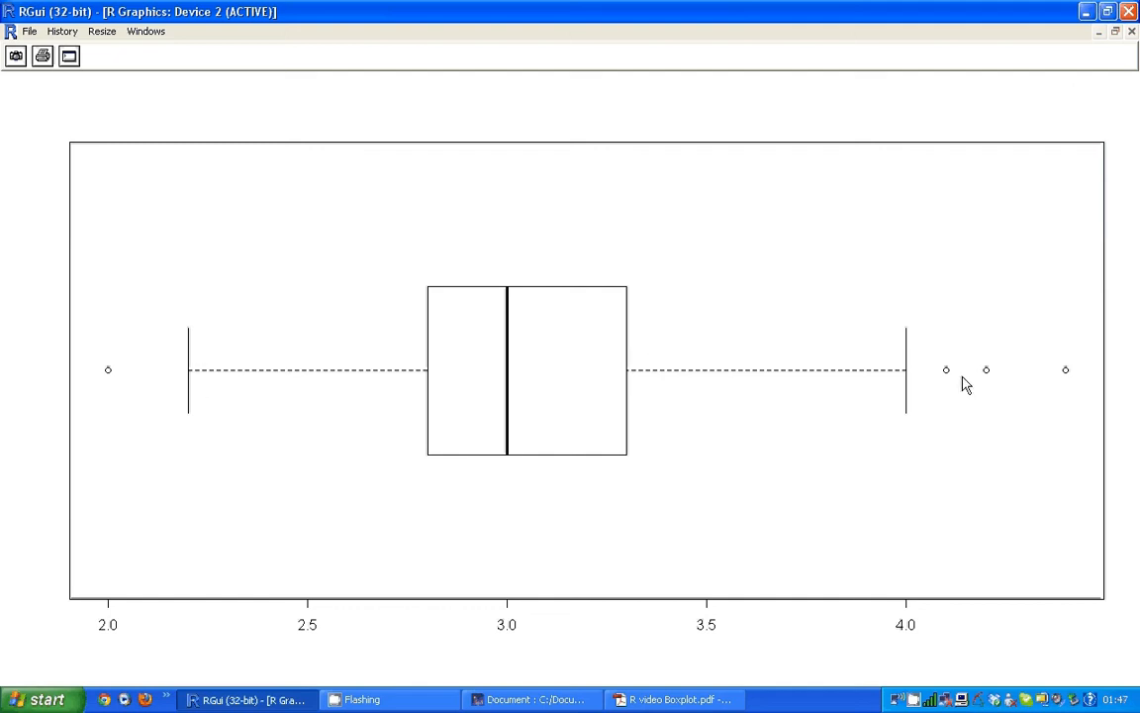
mouse_move(1011, 380)
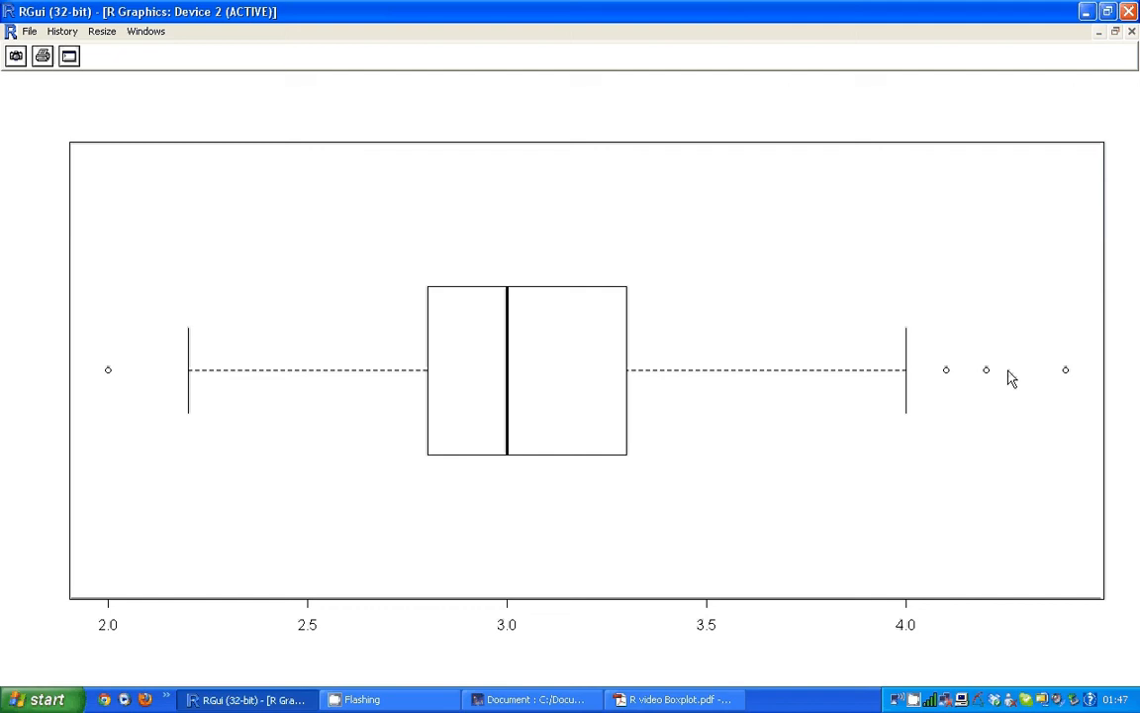
mouse_move(1069, 376)
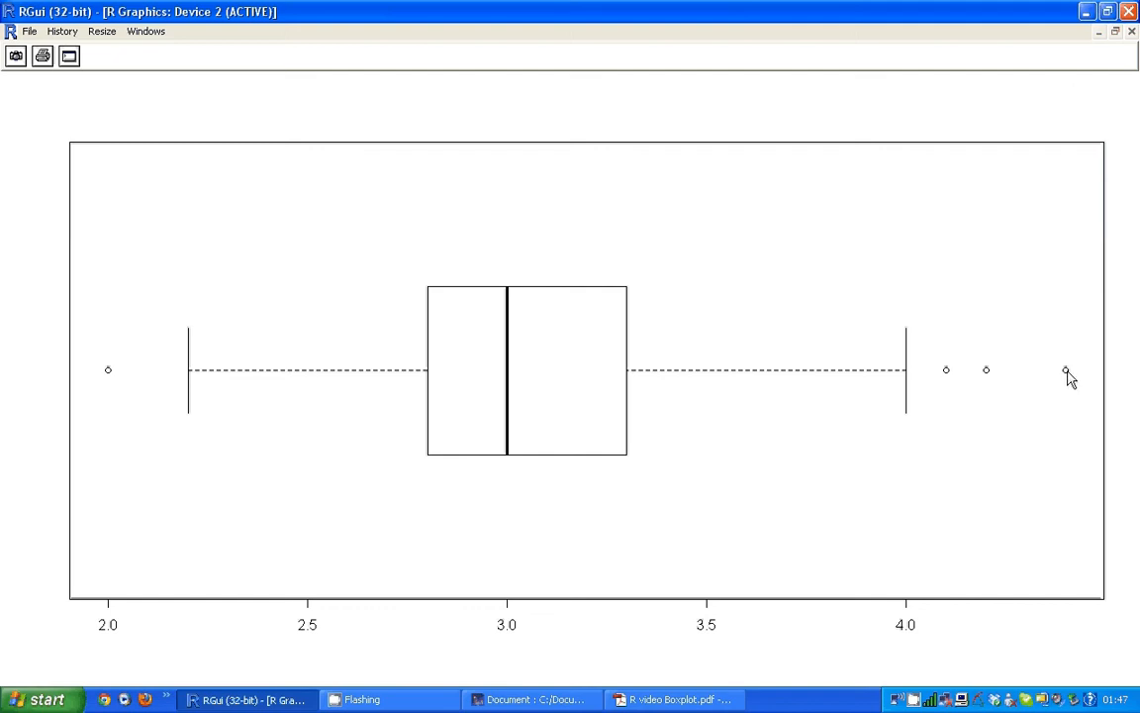
mouse_move(993, 380)
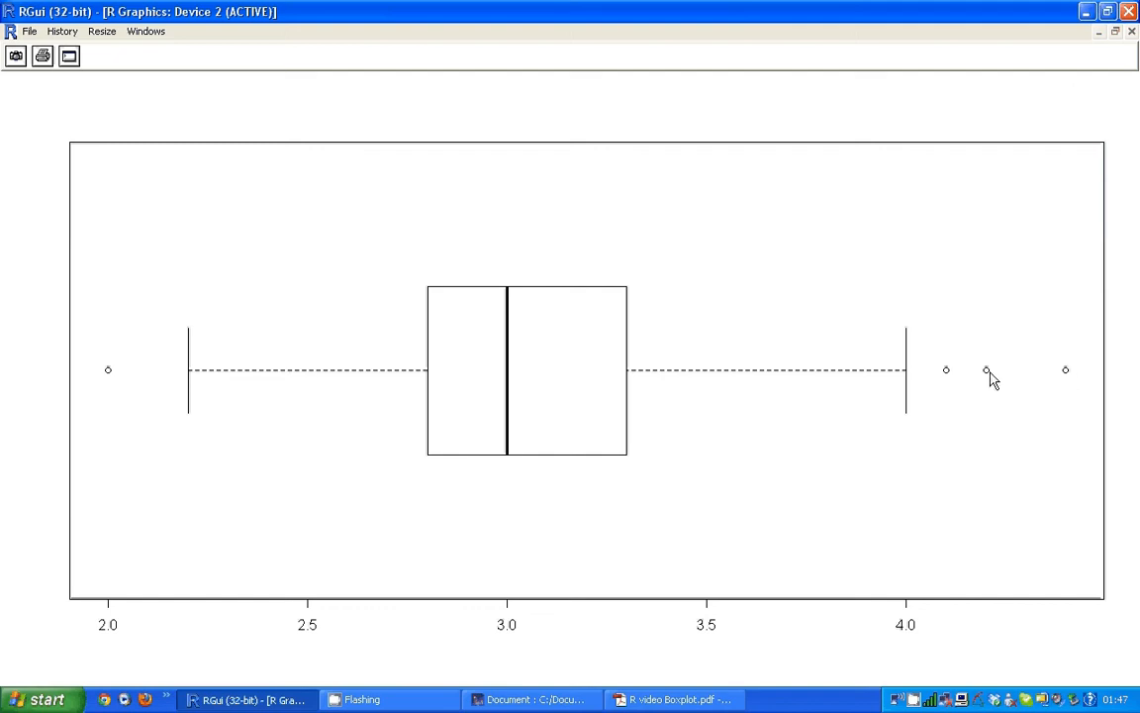
mouse_move(910, 347)
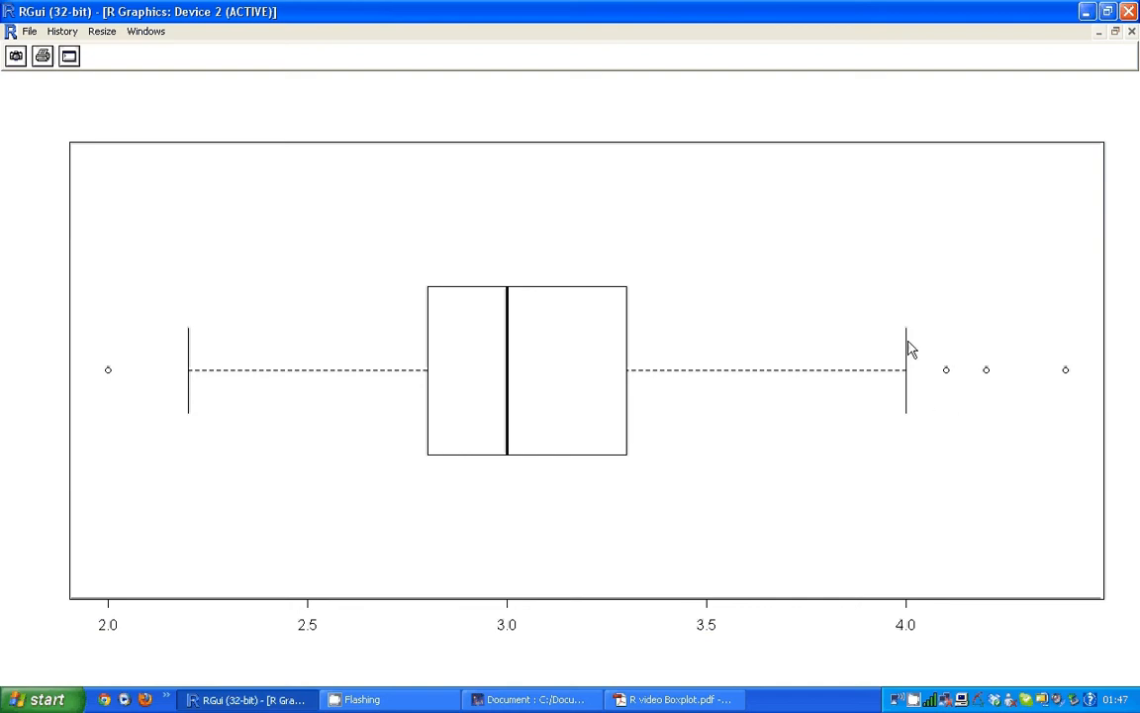
mouse_move(915, 414)
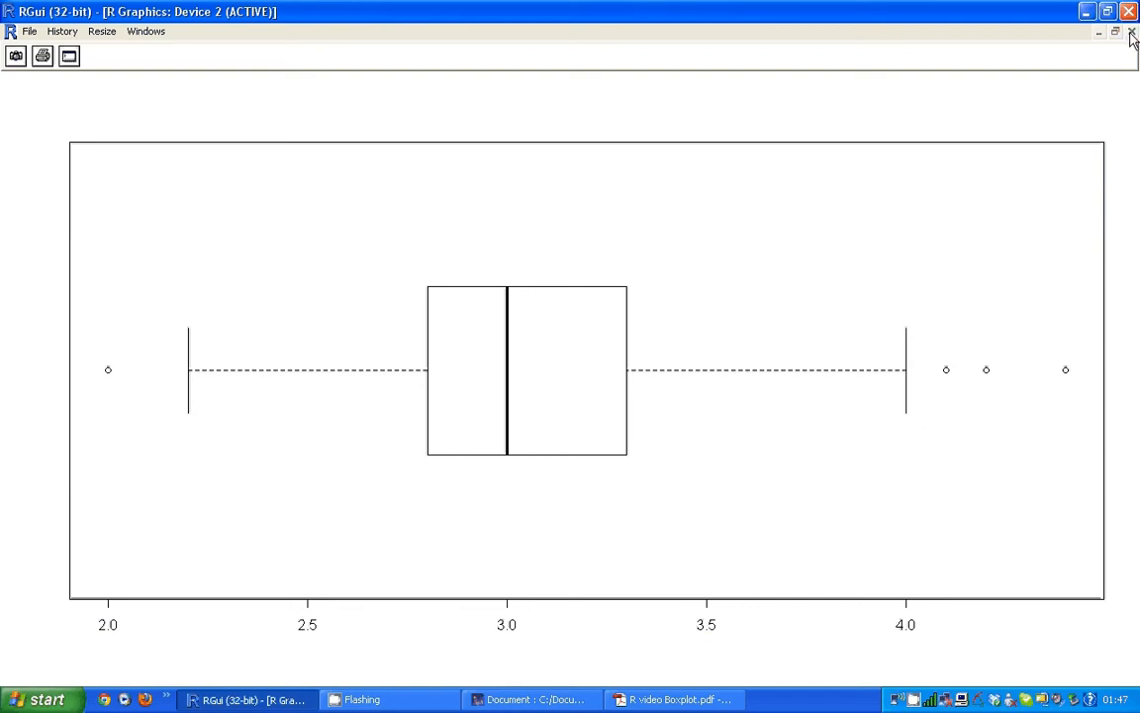
mouse_move(1105, 38)
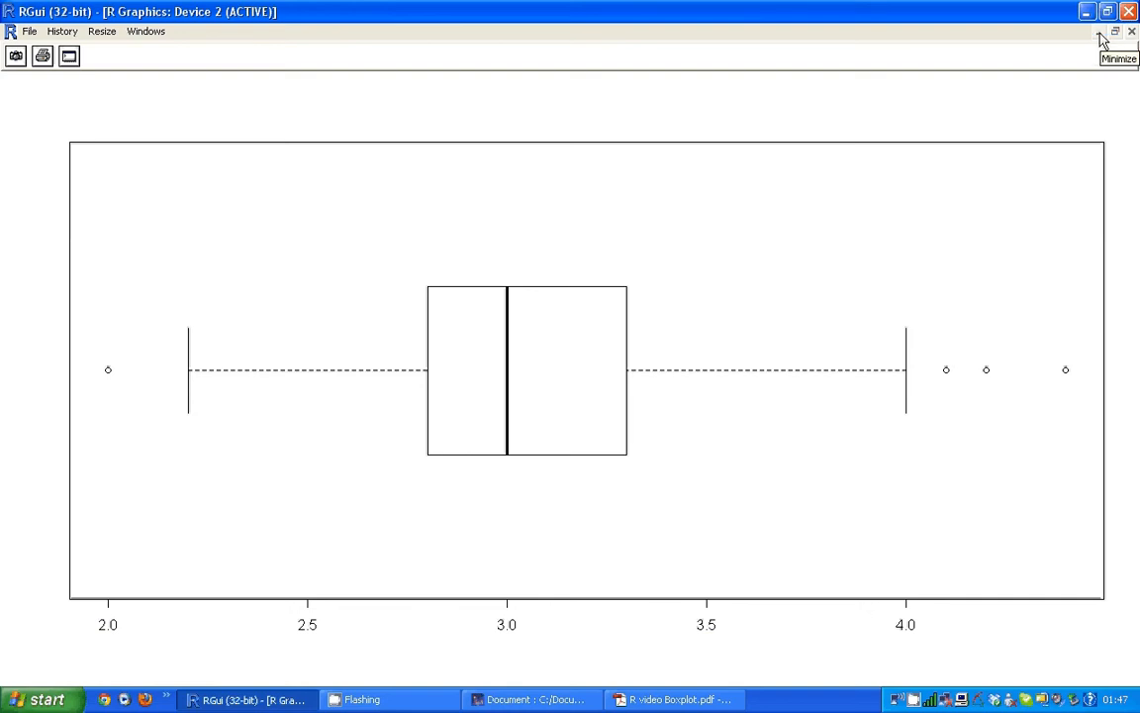
Minimize the graphics window after viewing the horizontal Sepal.Width boxplot
click(1101, 32)
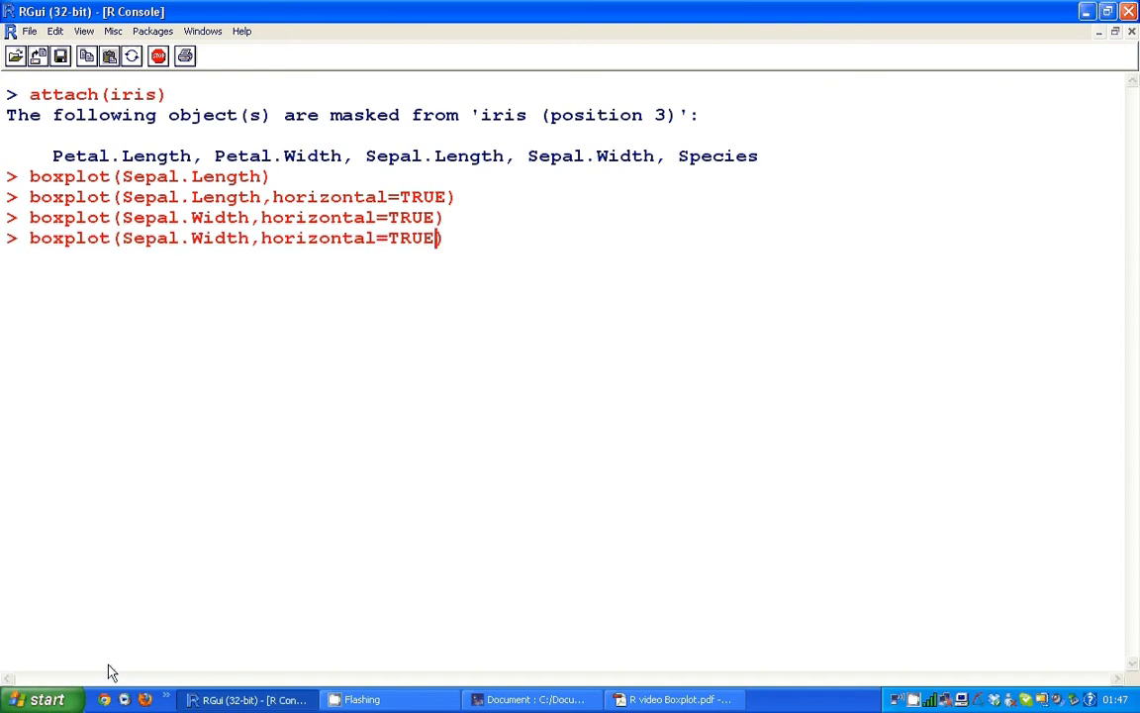
Rerun the horizontal Sepal.Width boxplot with col="yellow"
text(,col=")
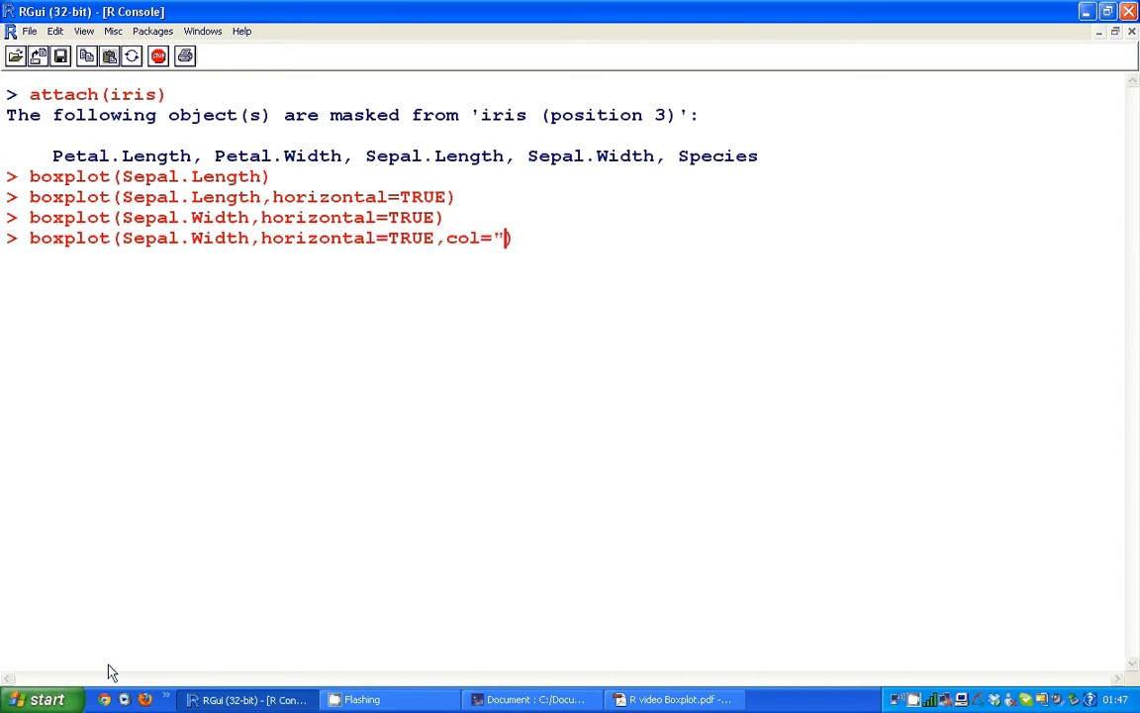
text(yellow"))
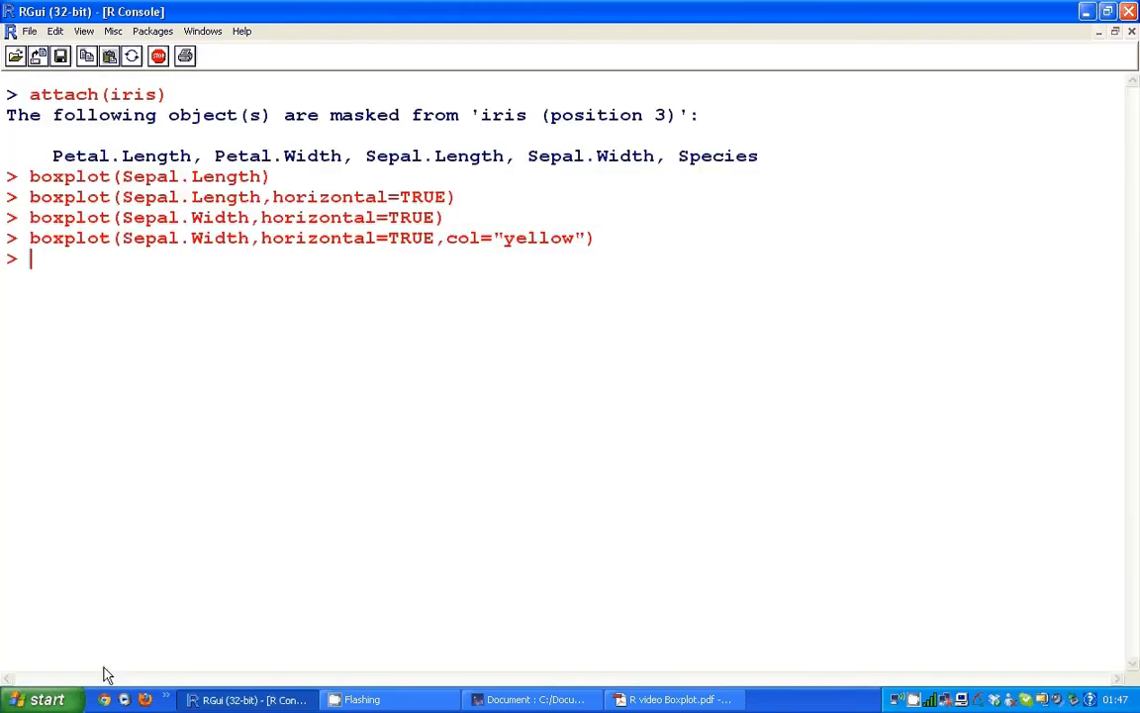
Run summary(iris) to list quartiles, means and species counts
text(summ)
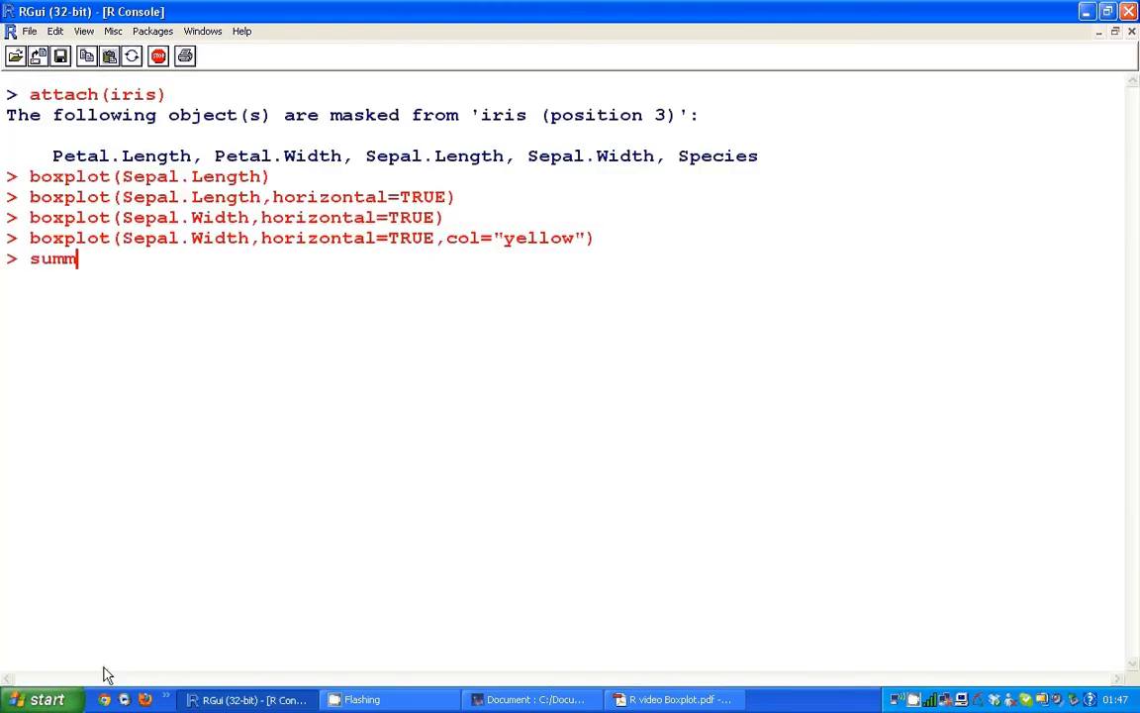
text(ary)
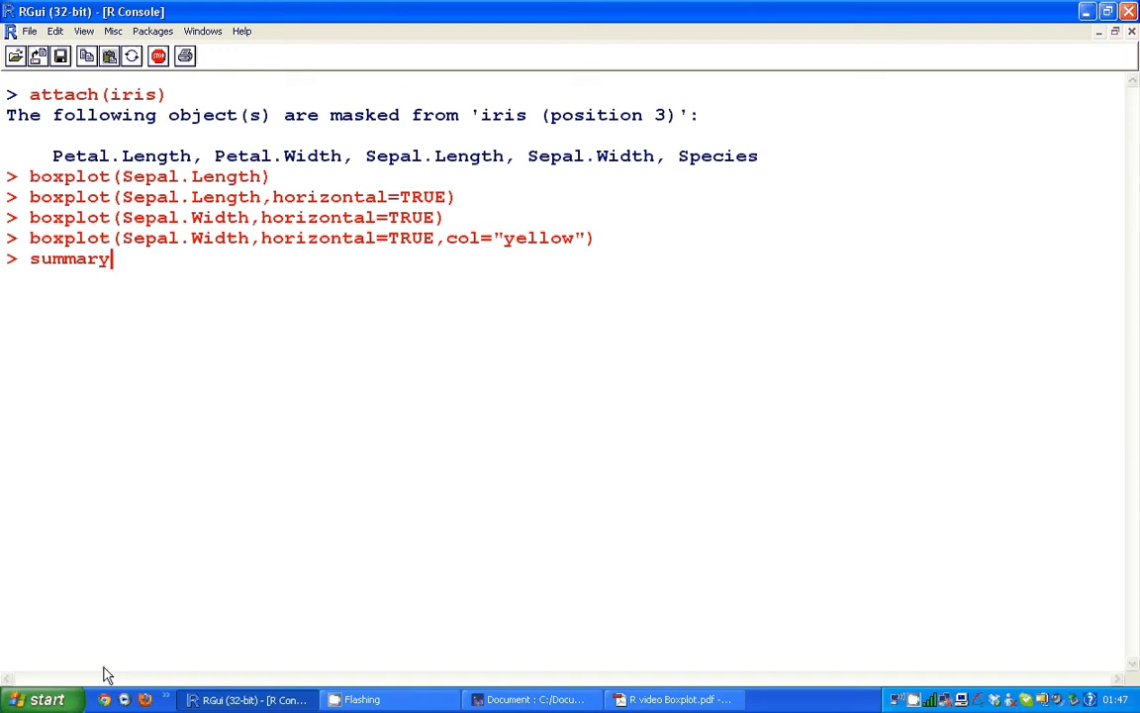
text((iri)
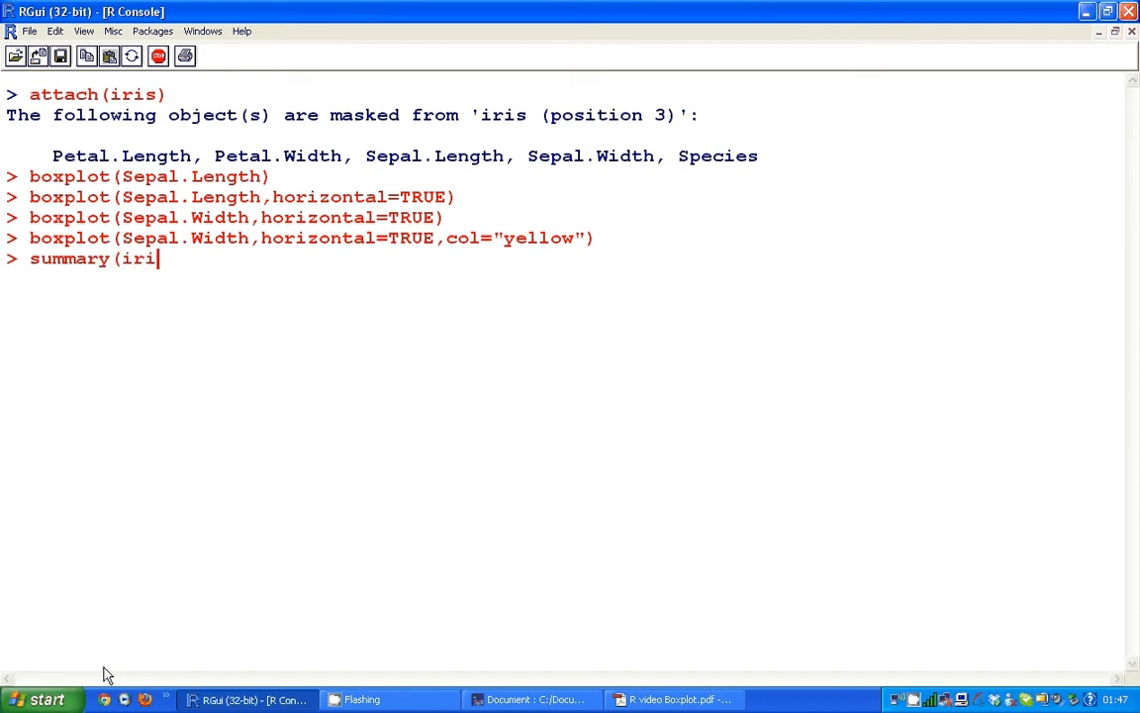
text(s))
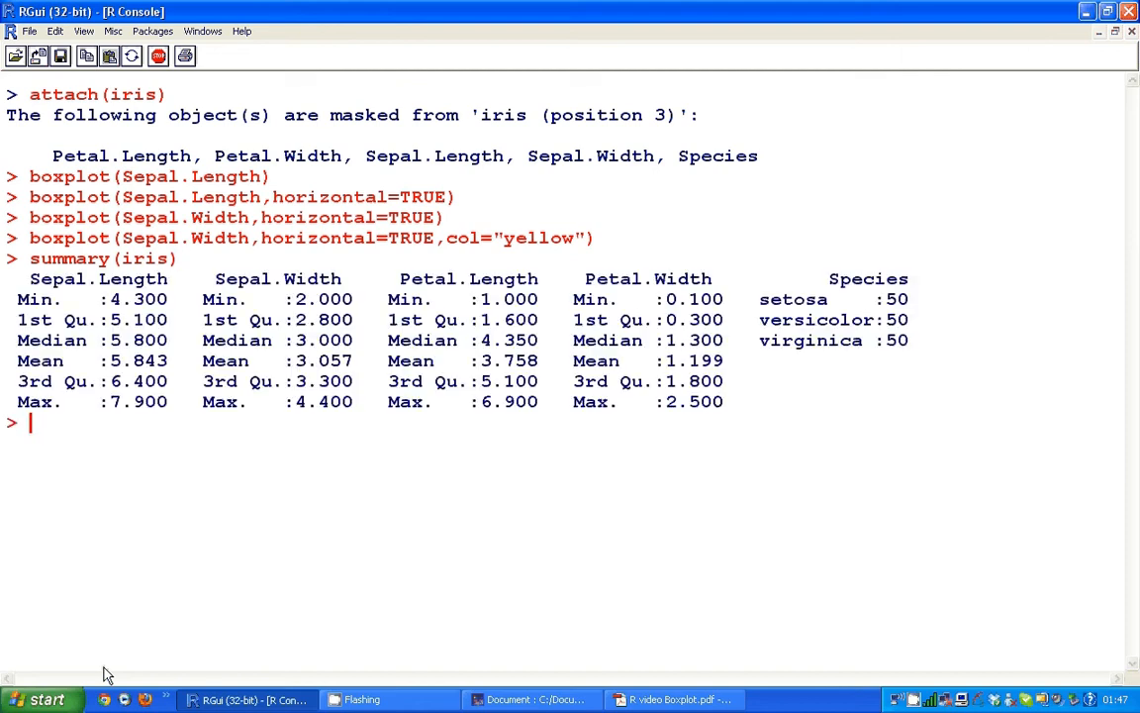
mouse_move(841, 298)
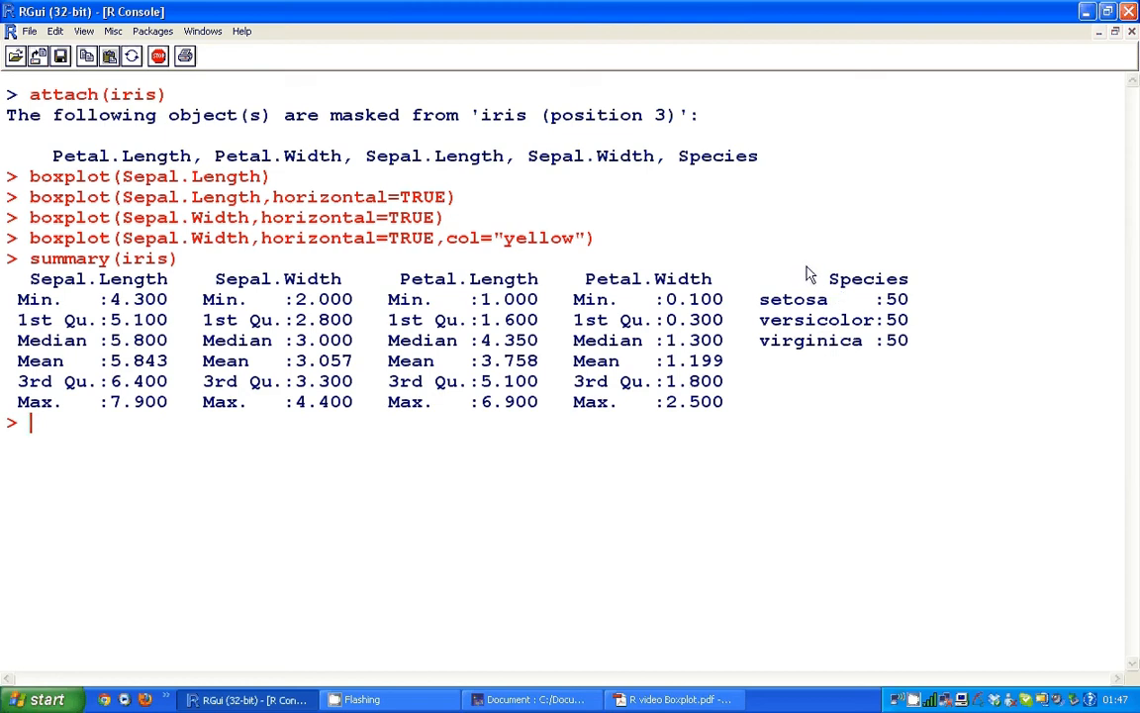
mouse_move(770, 305)
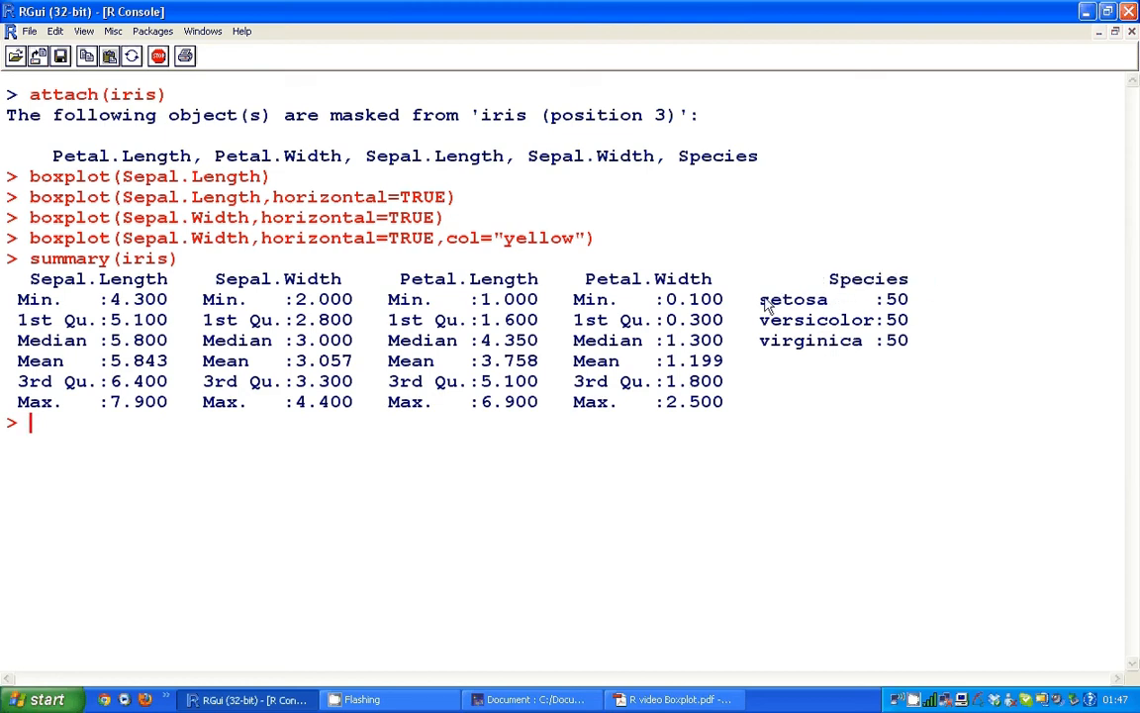
mouse_move(772, 355)
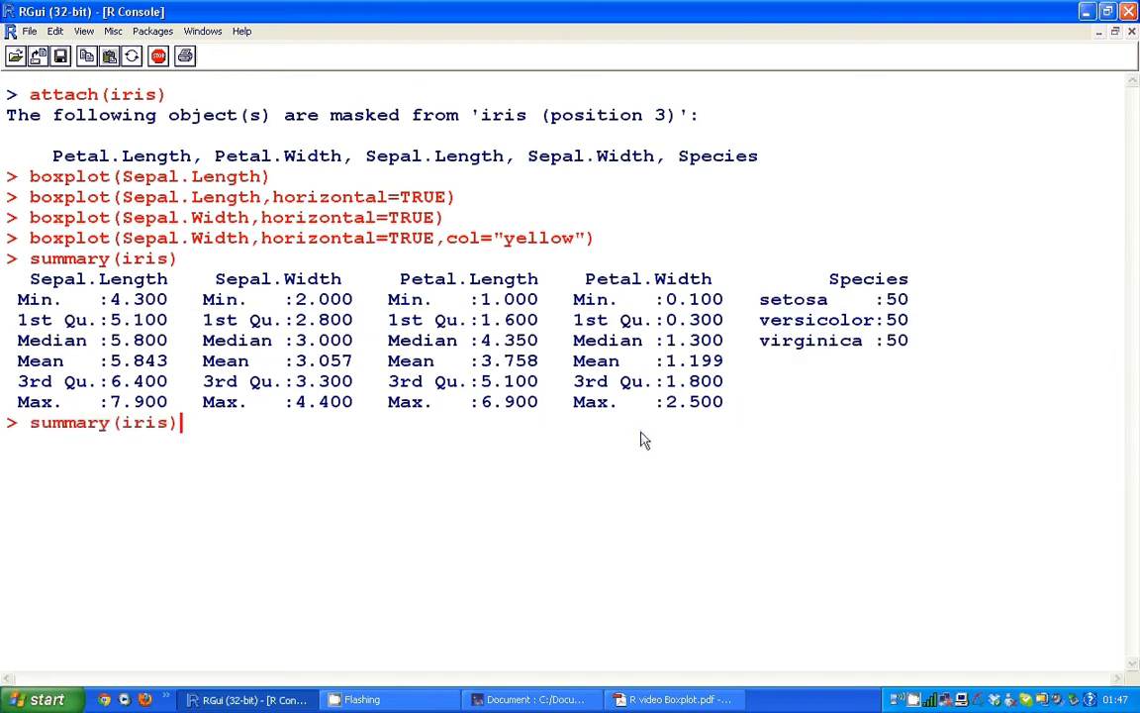
Edit the recalled command to boxplot(Sepal.Width~Species, horizontal=TRUE) and run it
key(Up)
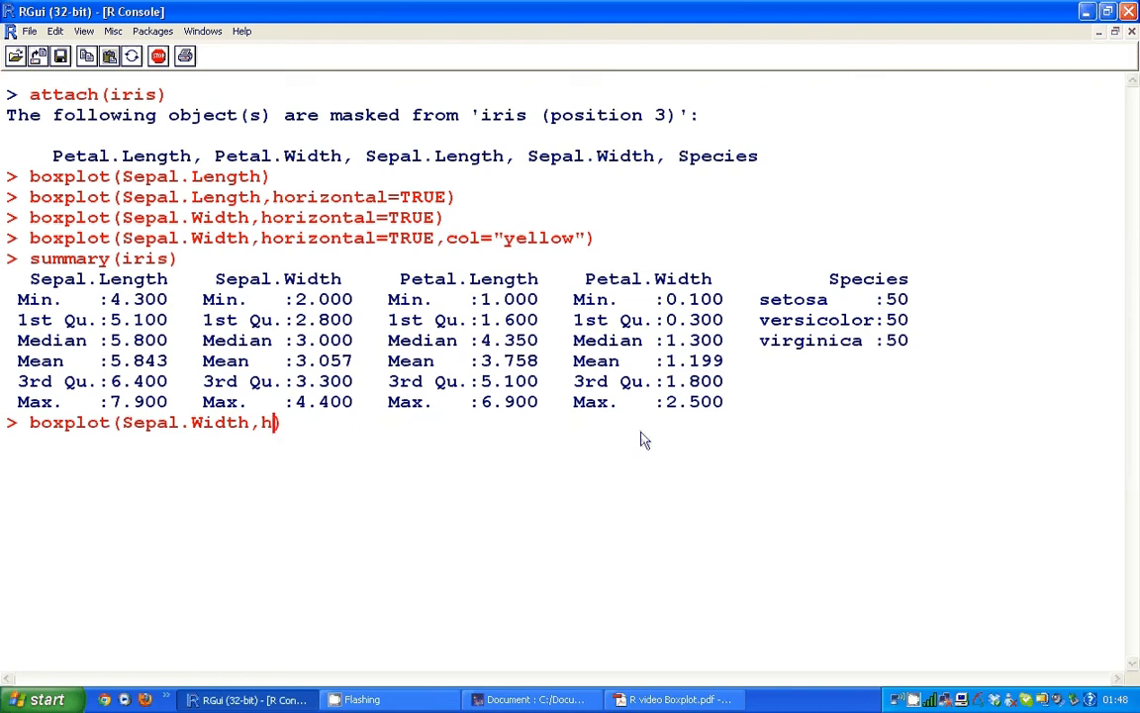
key(BackSpace)
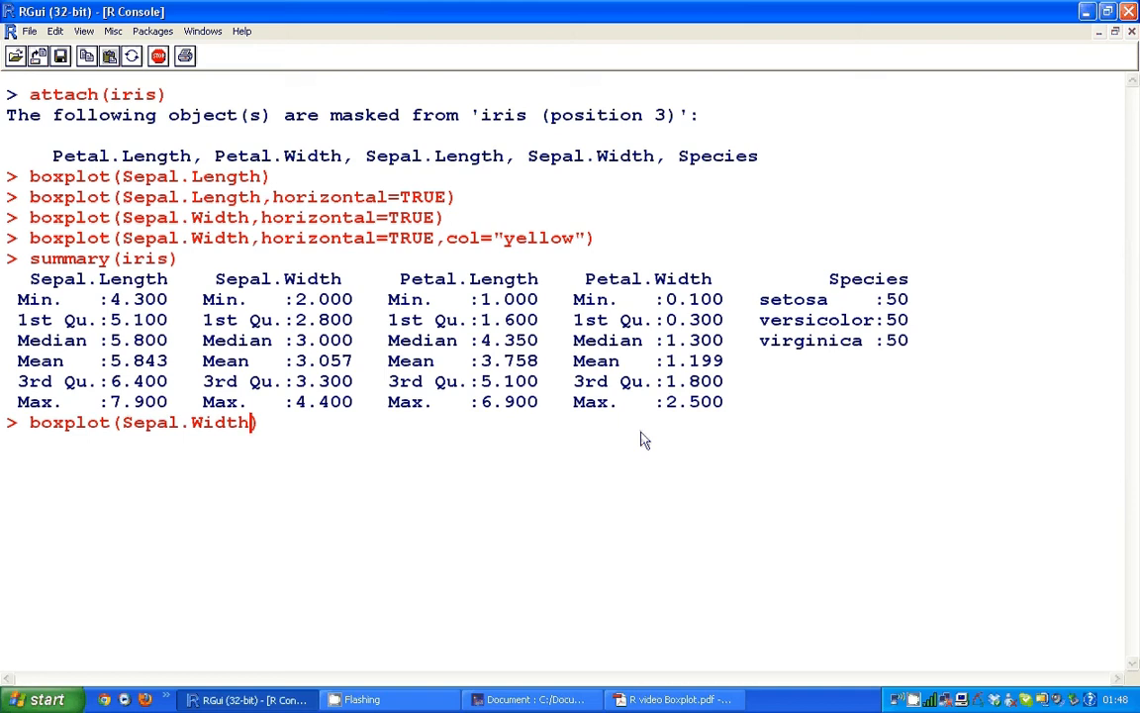
text(~Spec)
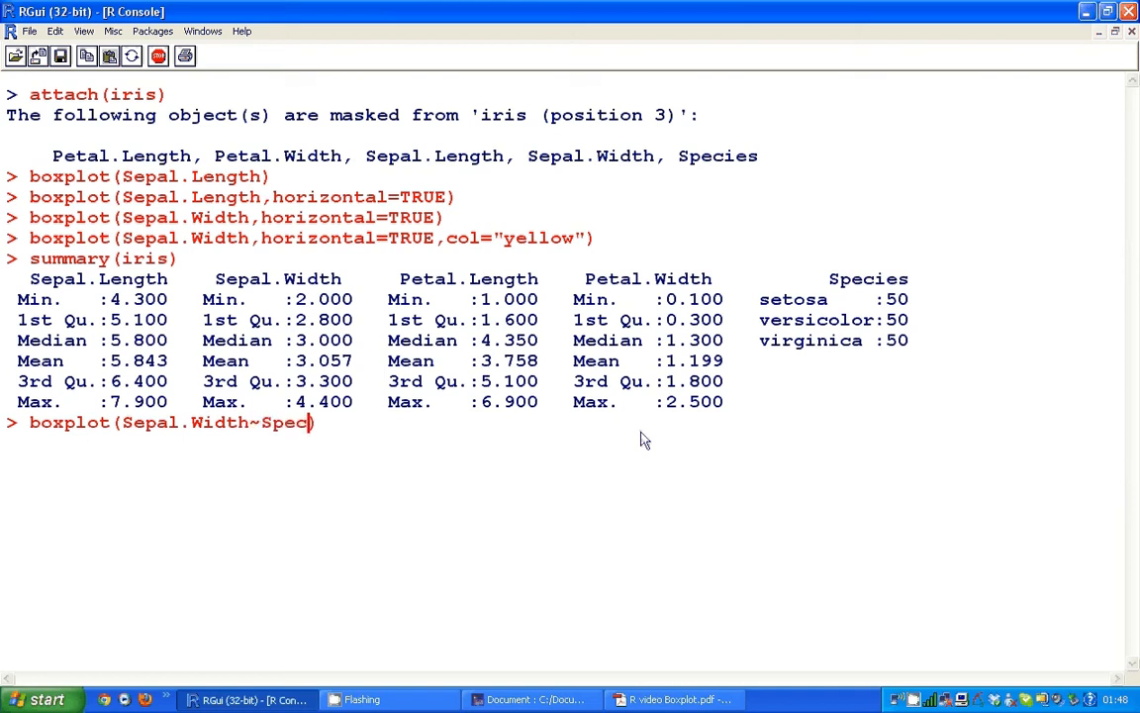
text(ies)
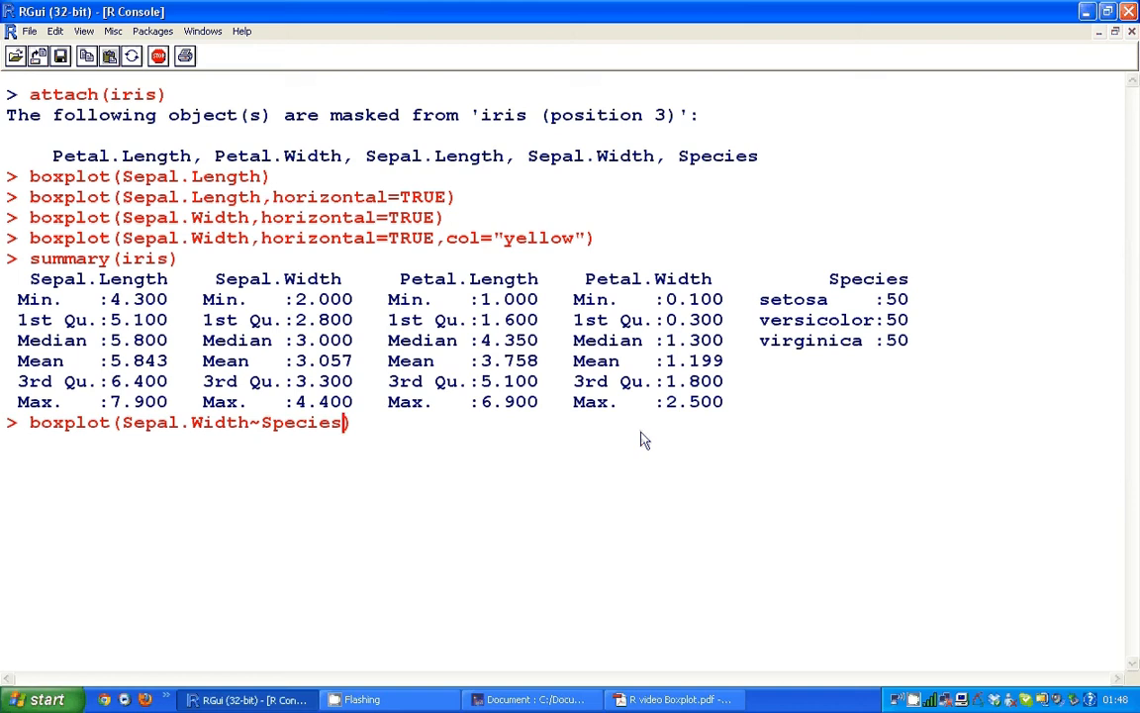
text(,Ho)
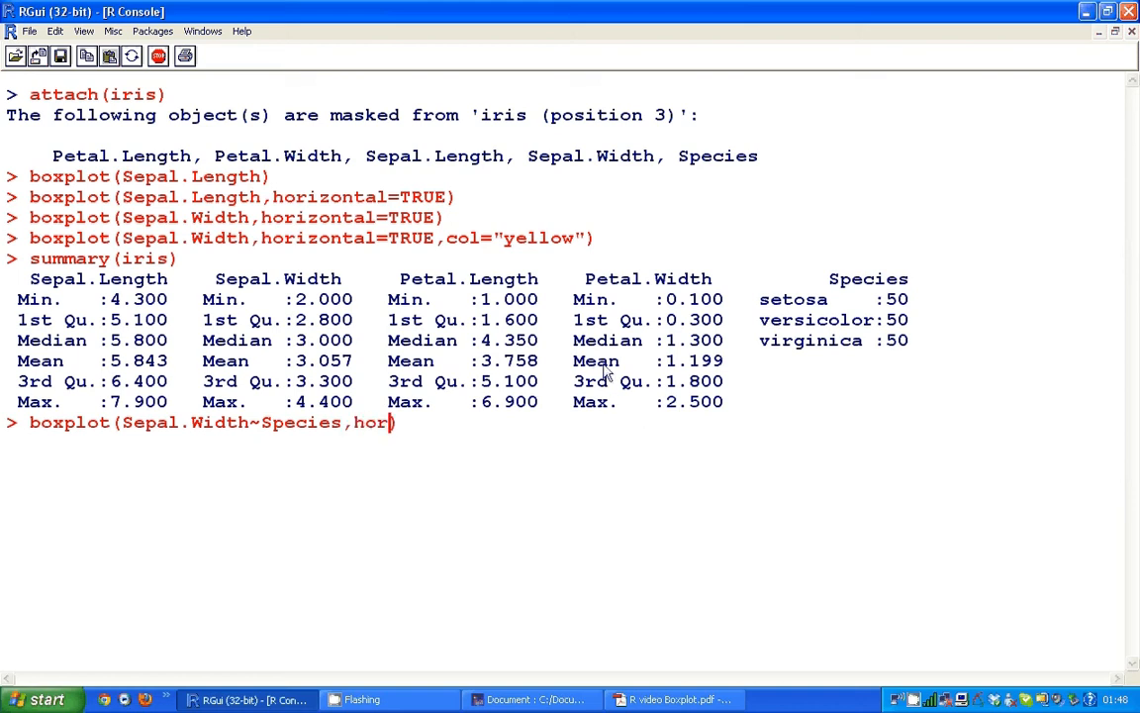
text(izontal)
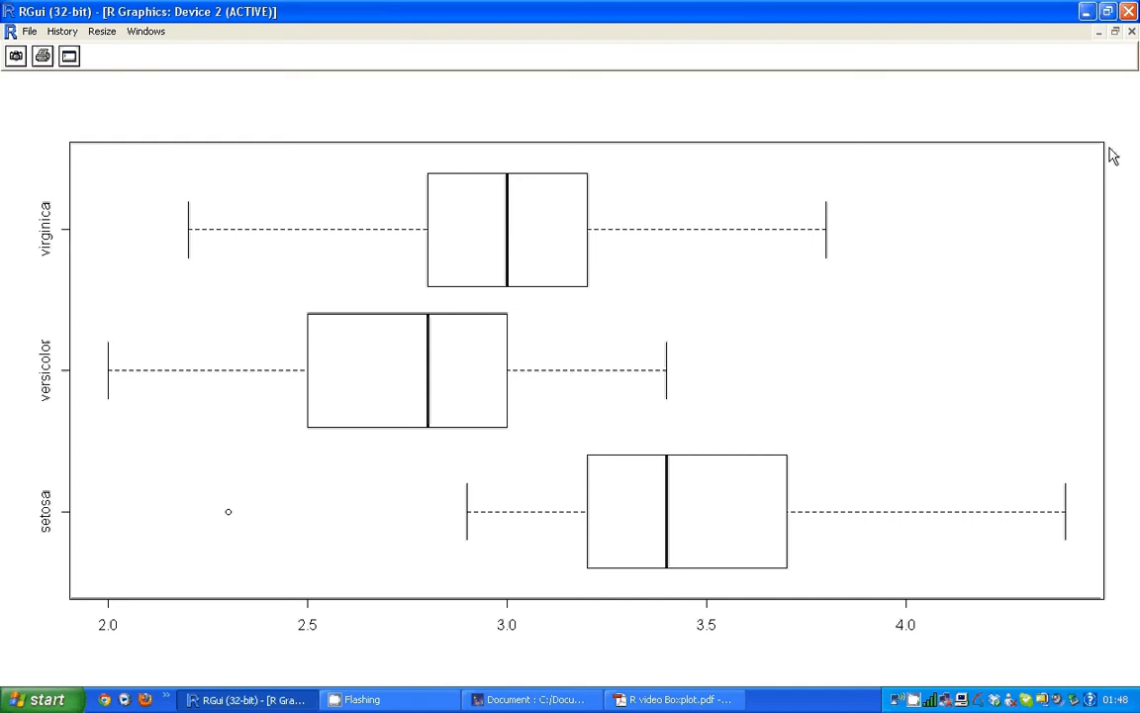
mouse_move(866, 249)
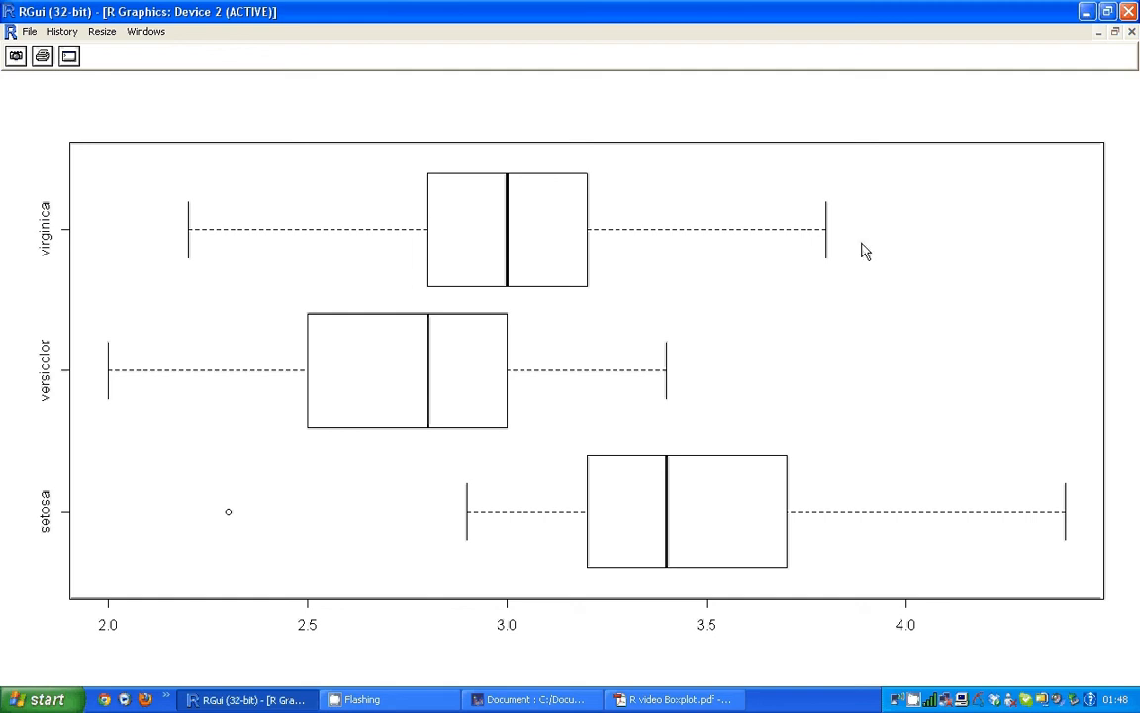
mouse_move(386, 592)
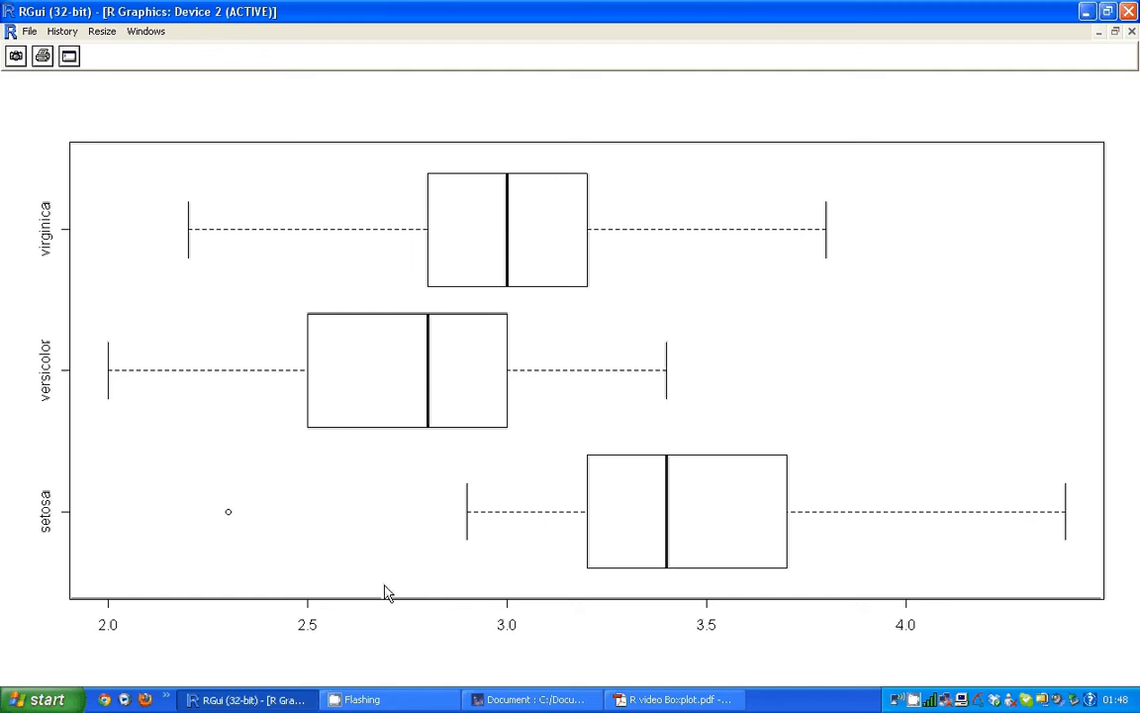
mouse_move(168, 463)
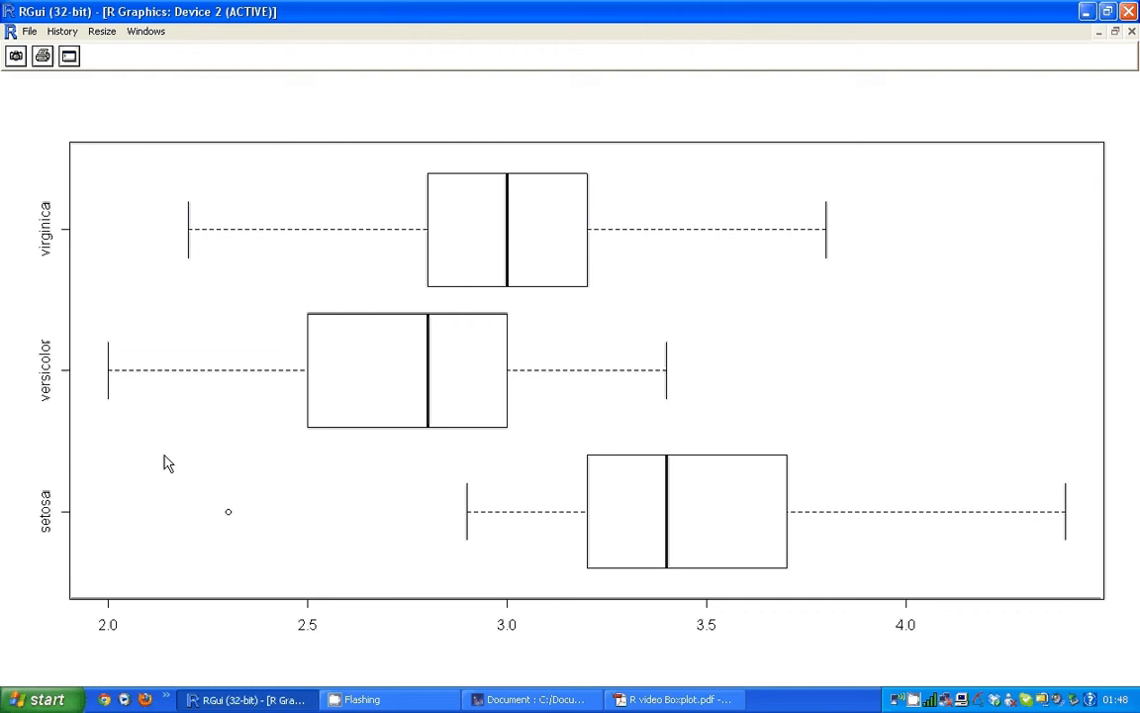
mouse_move(218, 247)
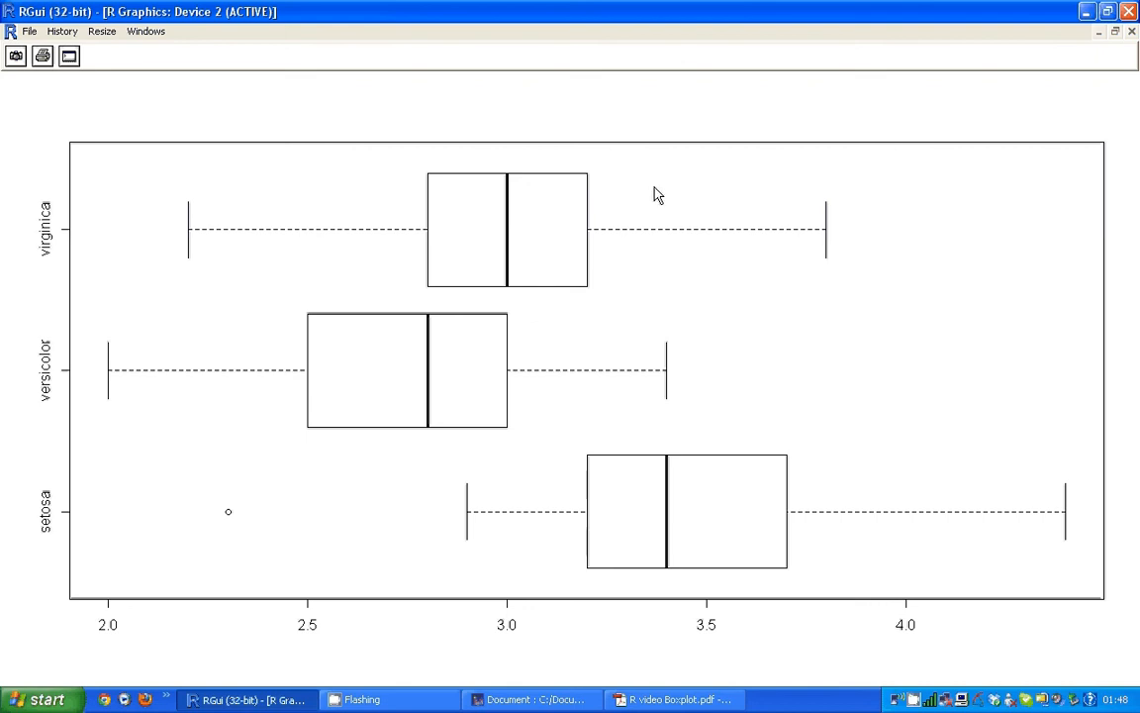
mouse_move(285, 384)
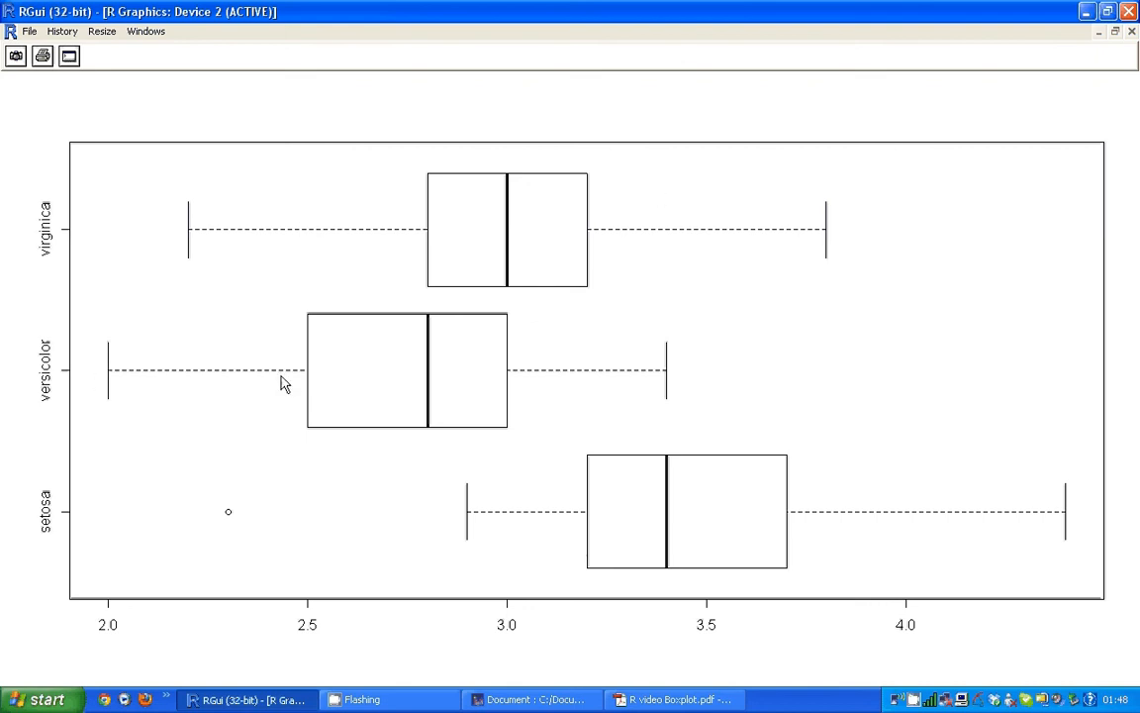
mouse_move(309, 515)
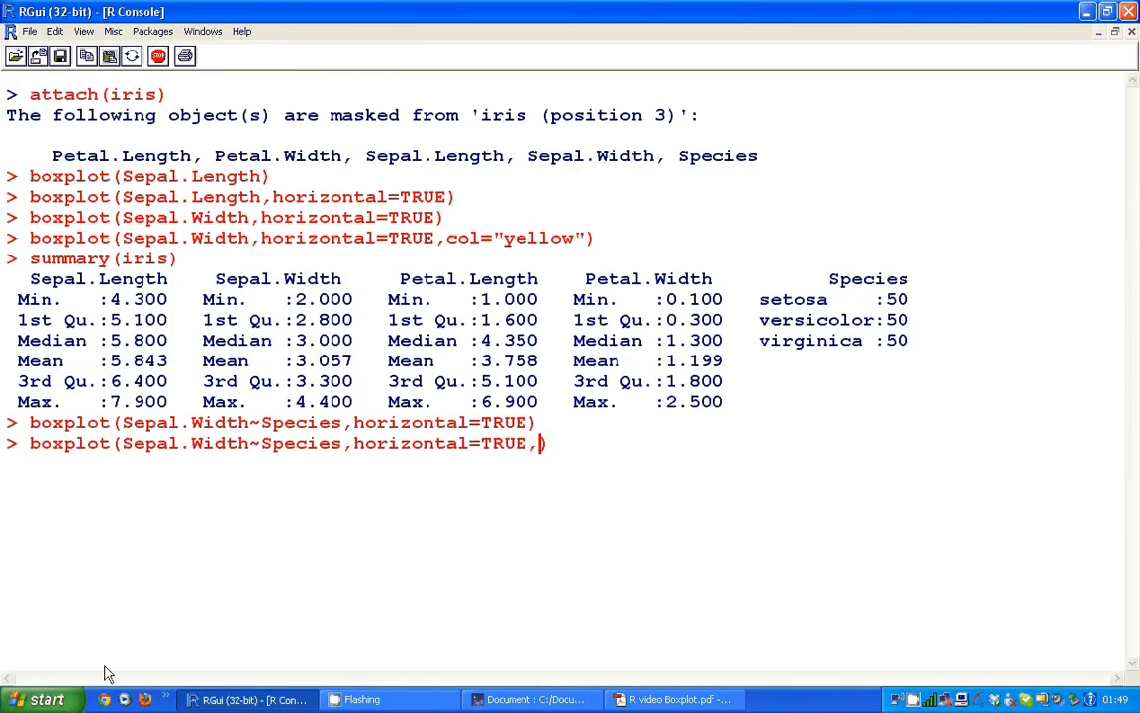
Run the by-species Sepal.Width boxplot with col=c("red","blue","green")
text(col=W)
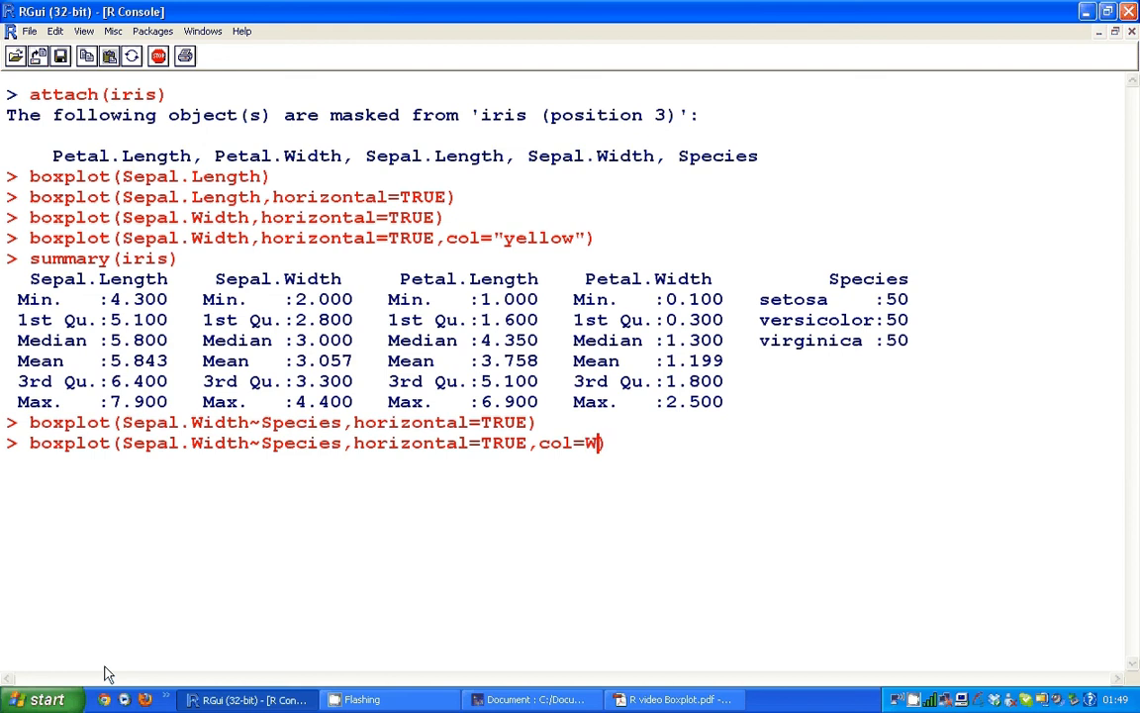
text(c(")
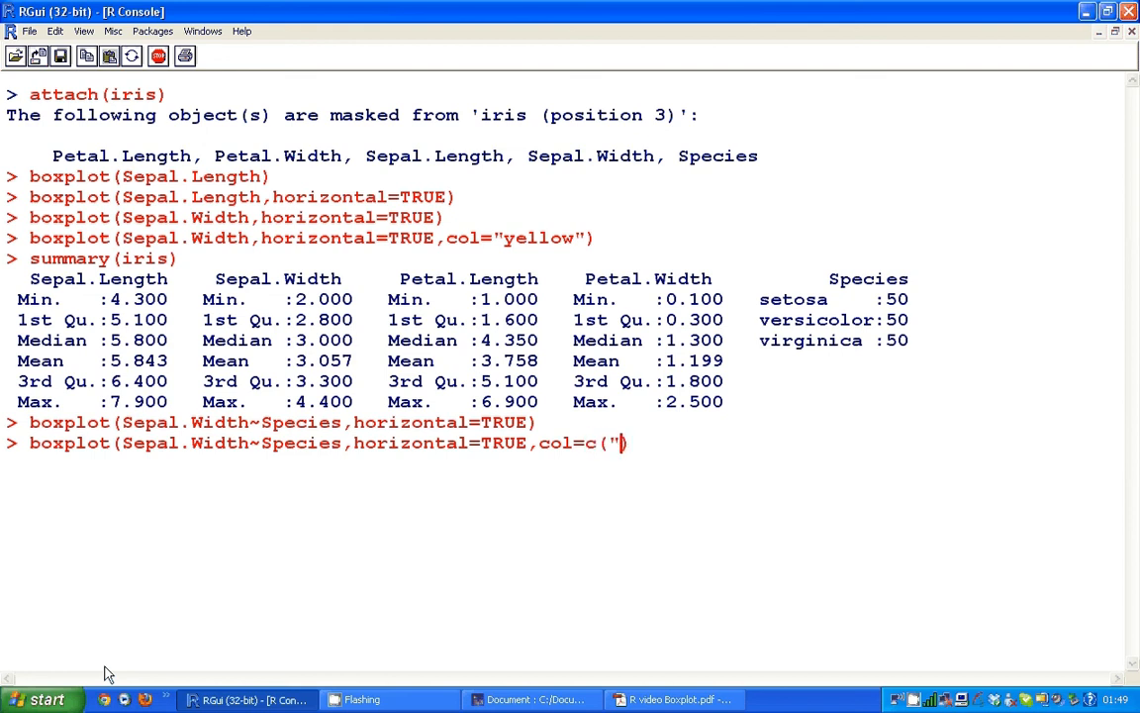
text("red"m)
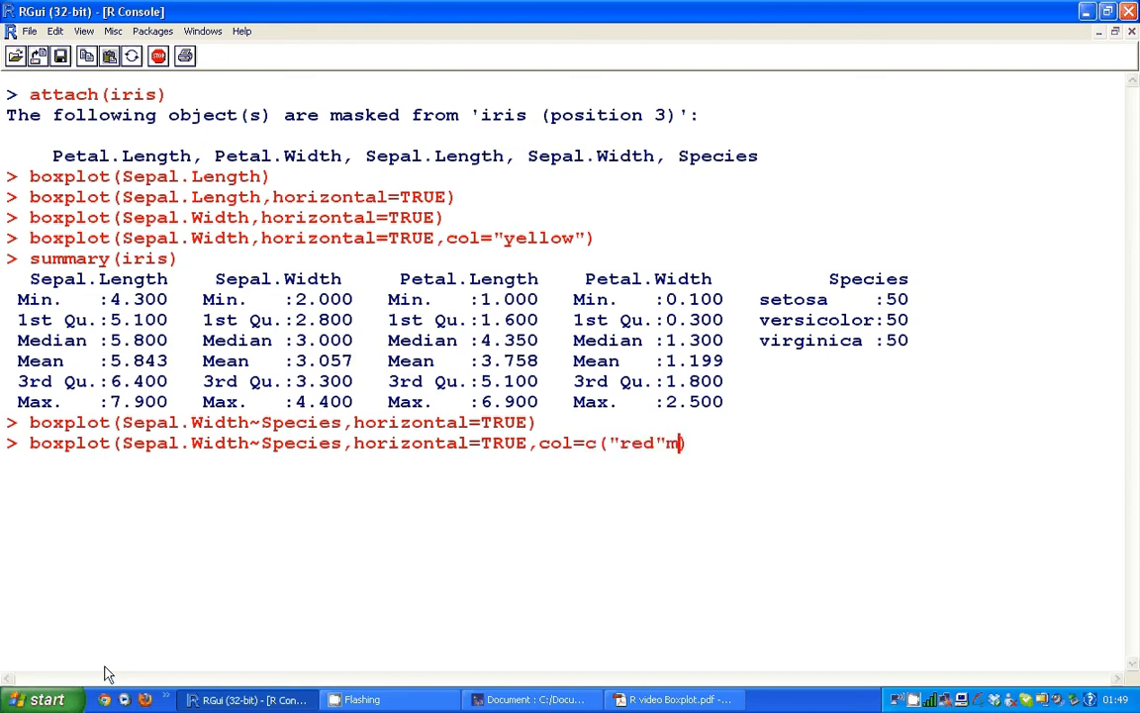
text(,")
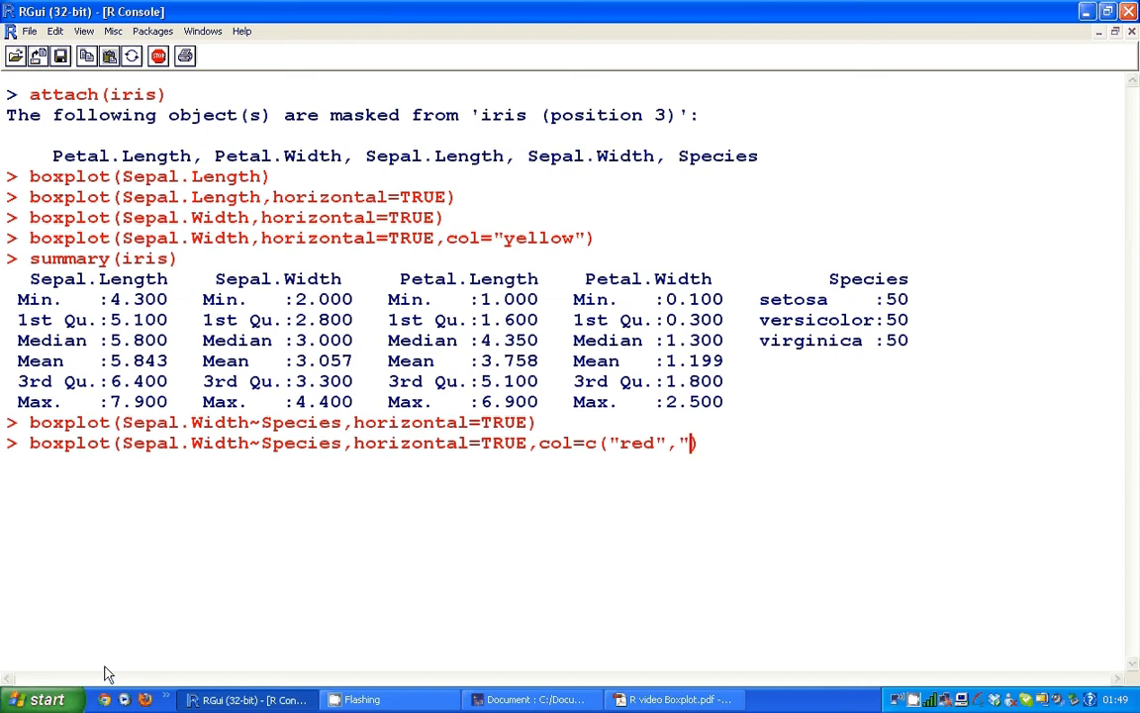
text(blue",)
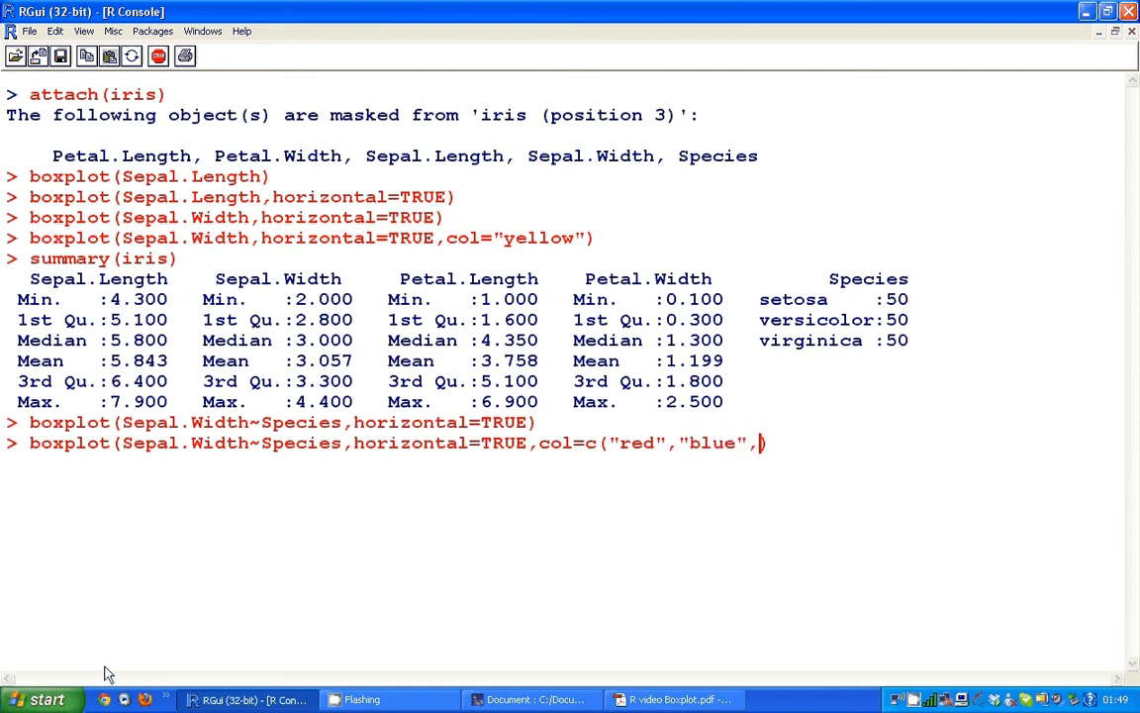
text("green")
text())
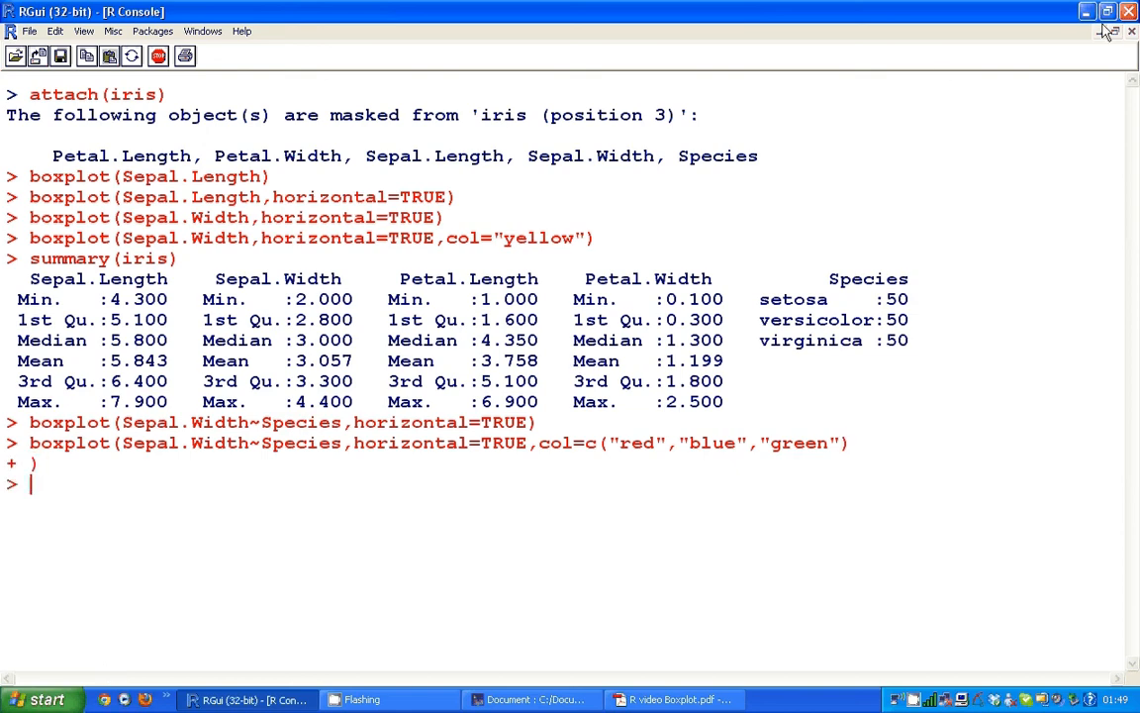
key(Return)
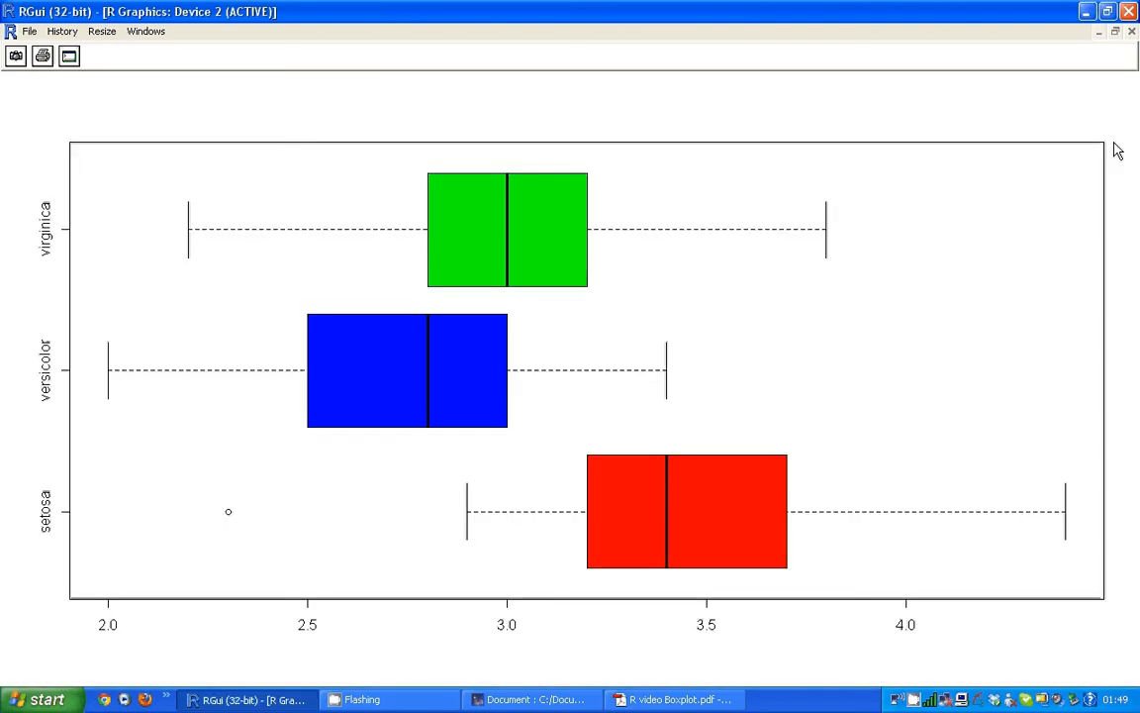
mouse_move(384, 476)
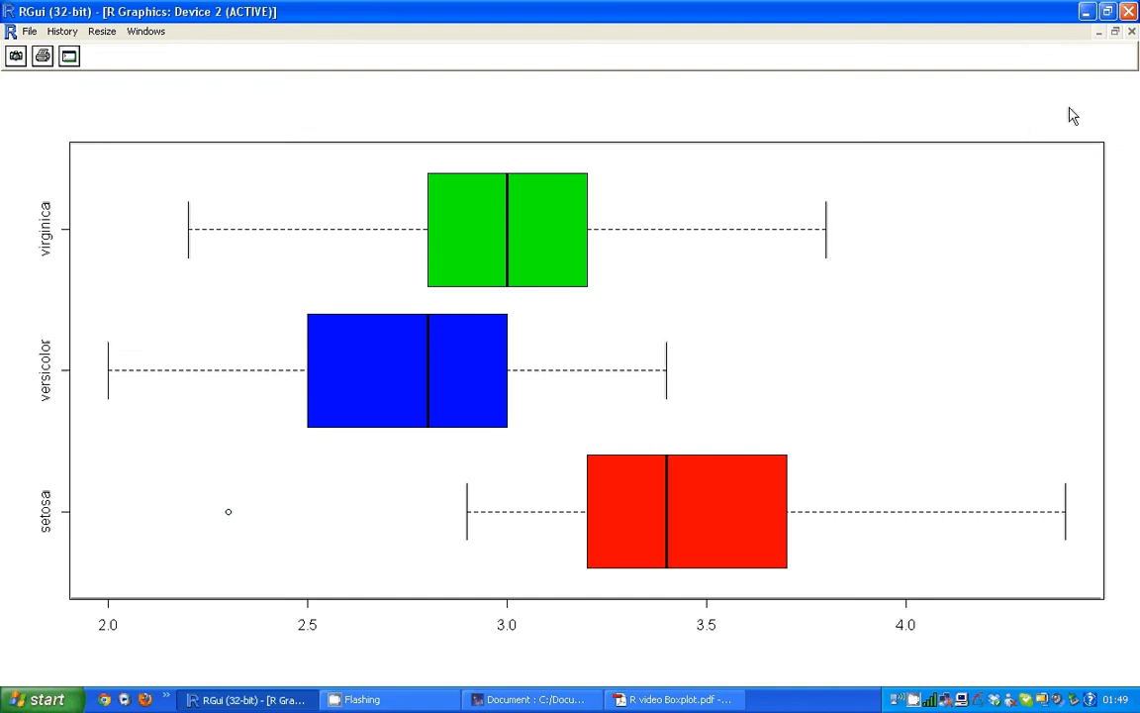
mouse_move(360, 701)
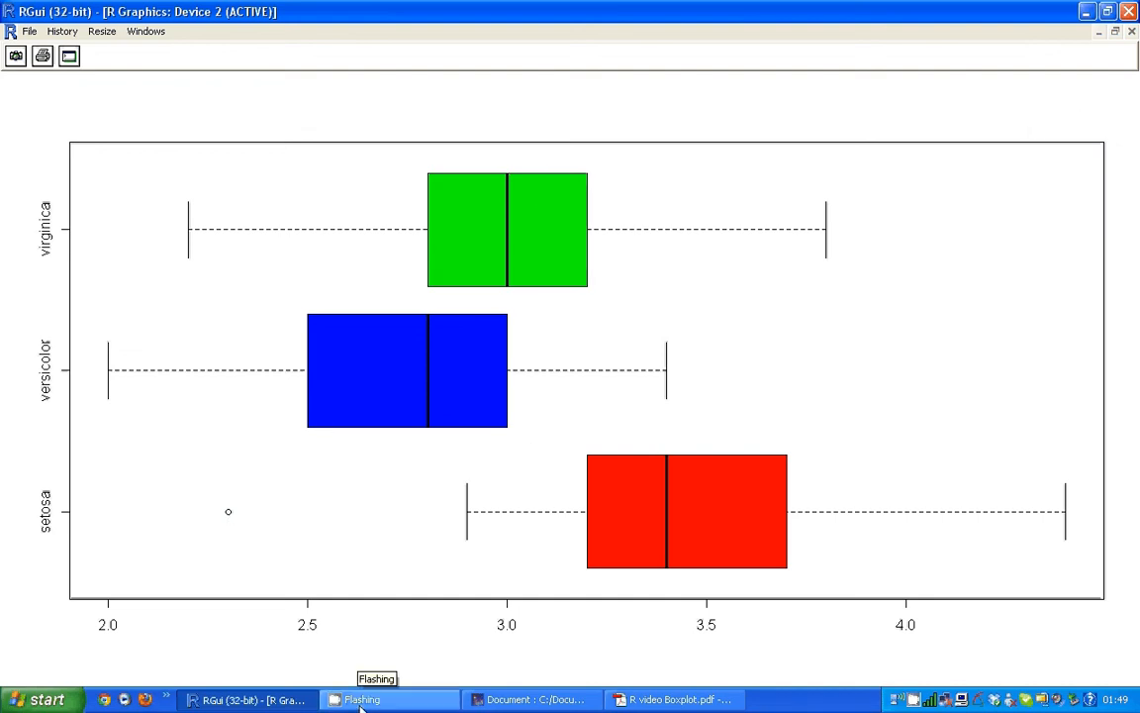